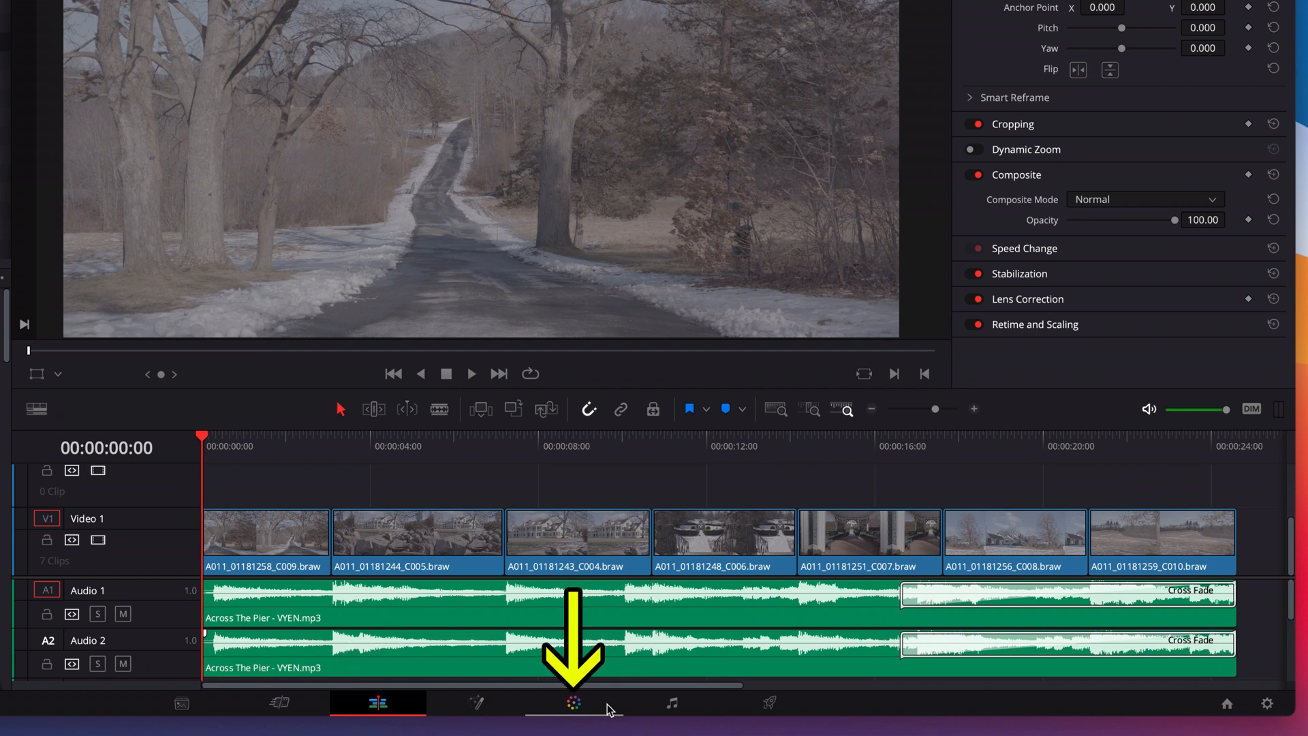
- Switch to the Color page to grade the Blackmagic RAW timeline clips
{"action": "left_click", "coordinate": [573, 702]}
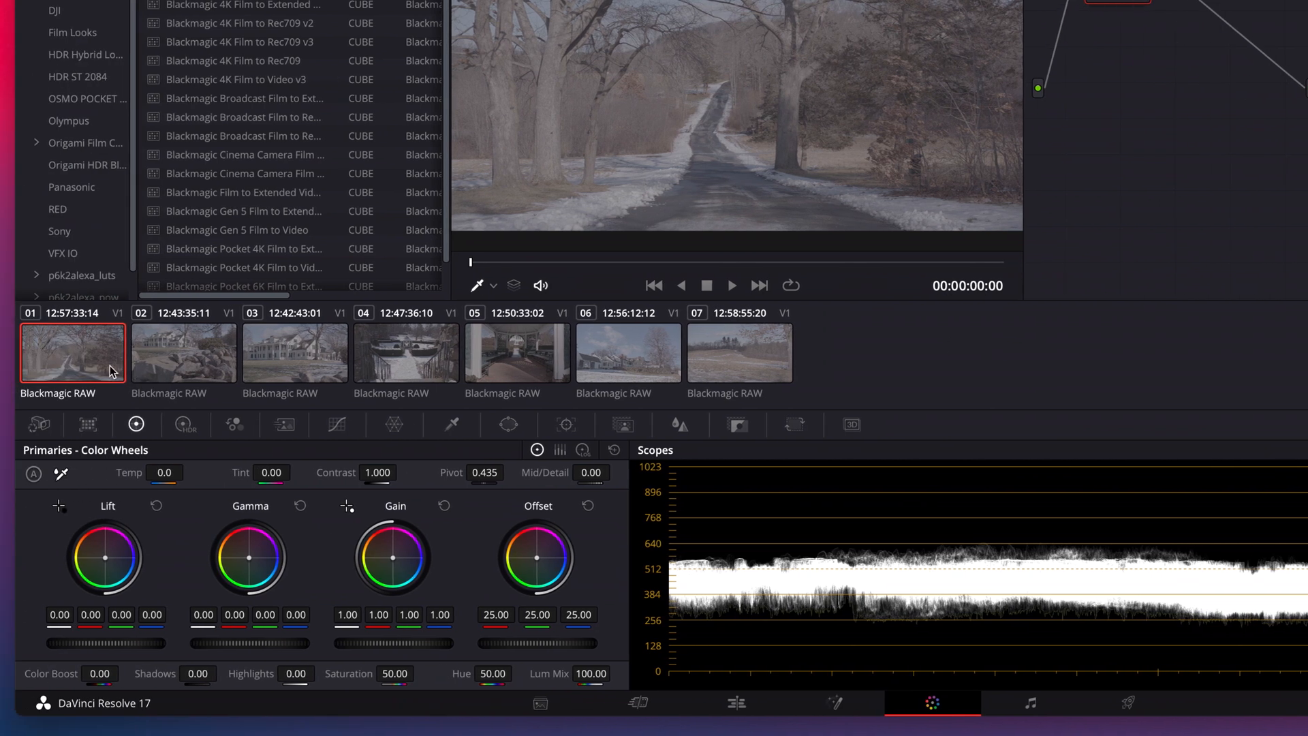
{"action": "mouse_move", "coordinate": [100, 369]}
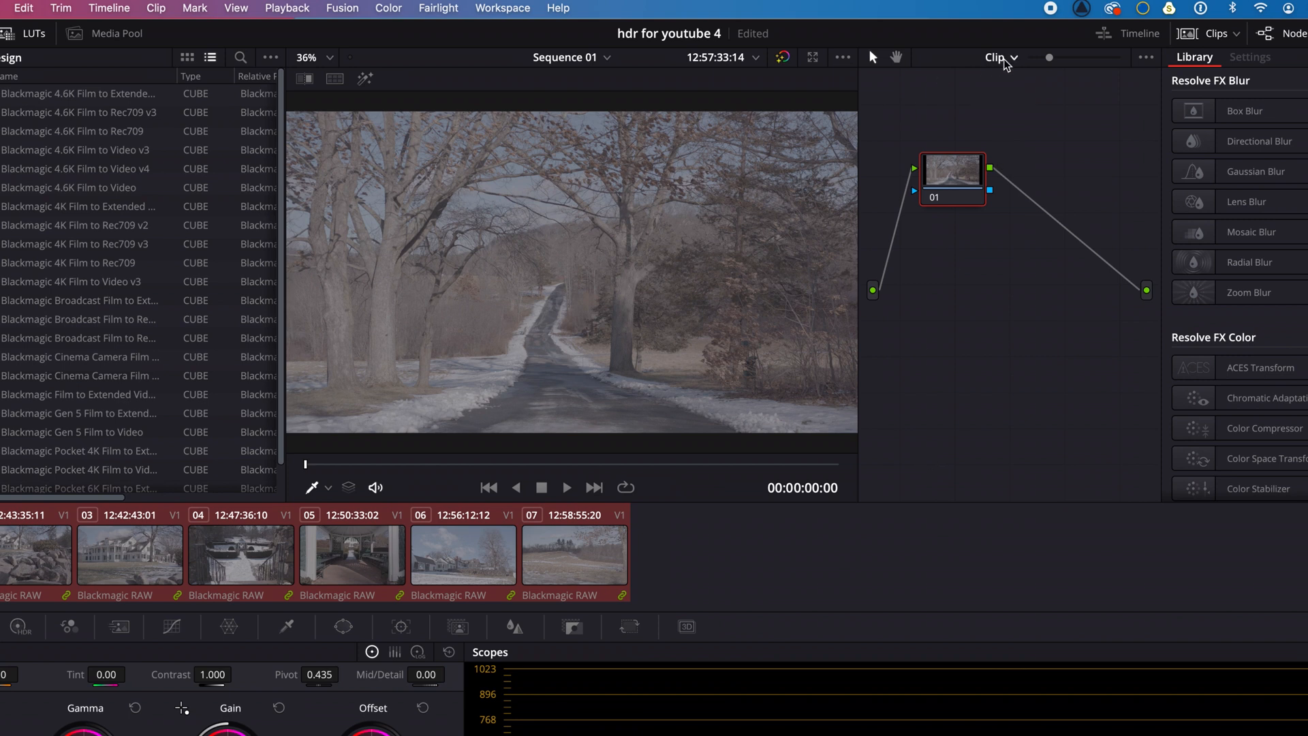
- At Group Pre-Clip level, give node 01 the Blackmagic Gen 5 Film to Video LUT
{"action": "left_click", "coordinate": [1000, 57]}
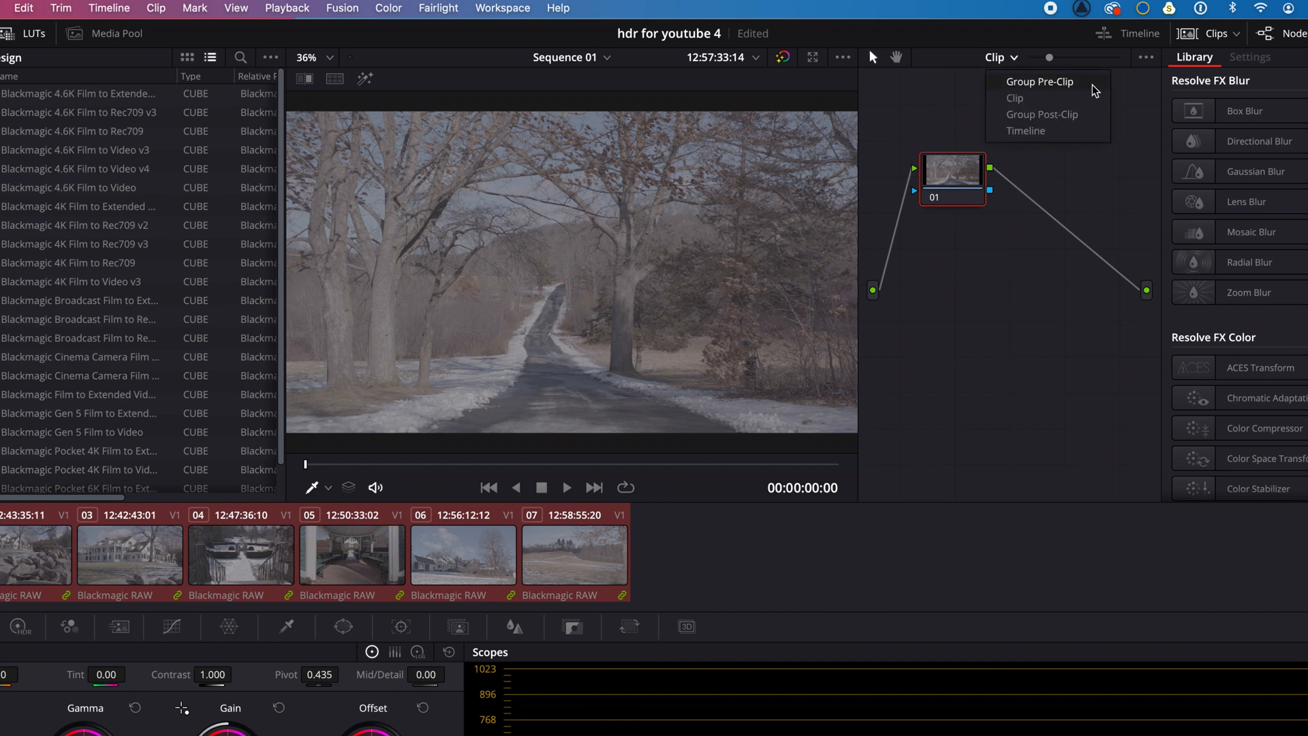
{"action": "left_click", "coordinate": [1040, 82]}
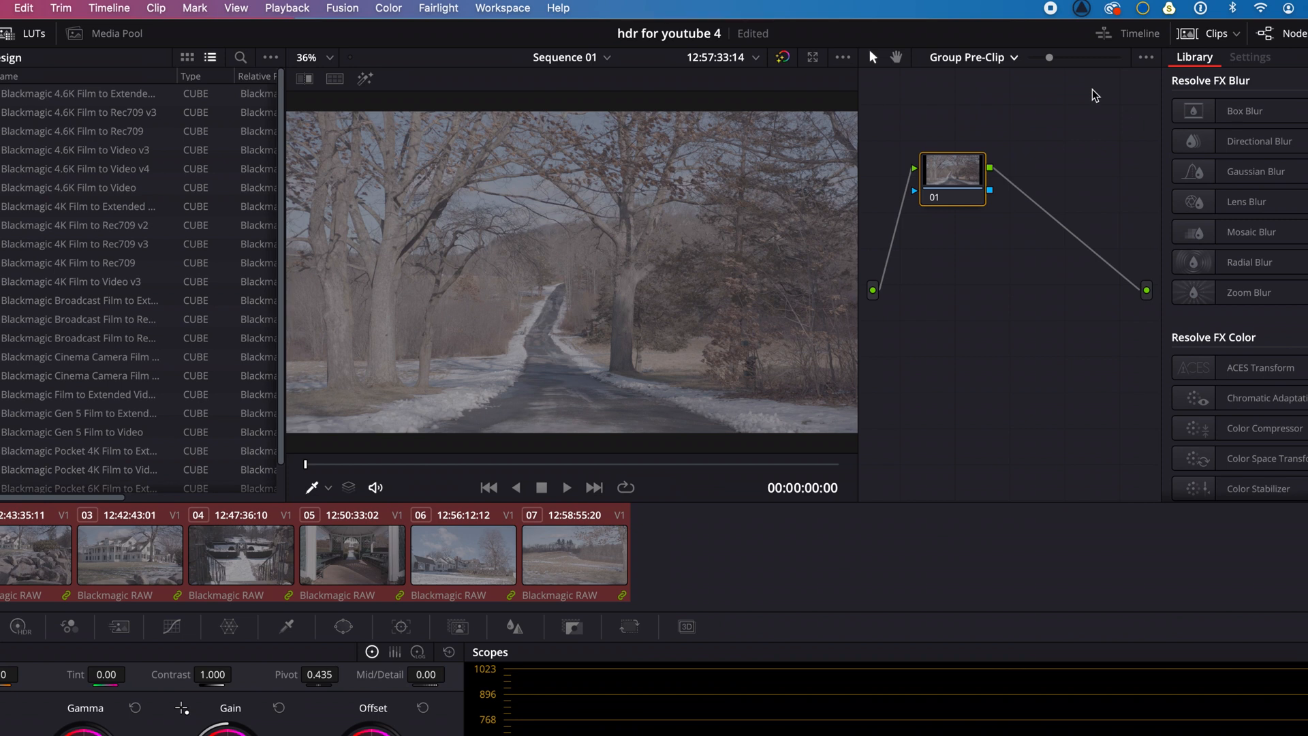
{"action": "mouse_move", "coordinate": [954, 160]}
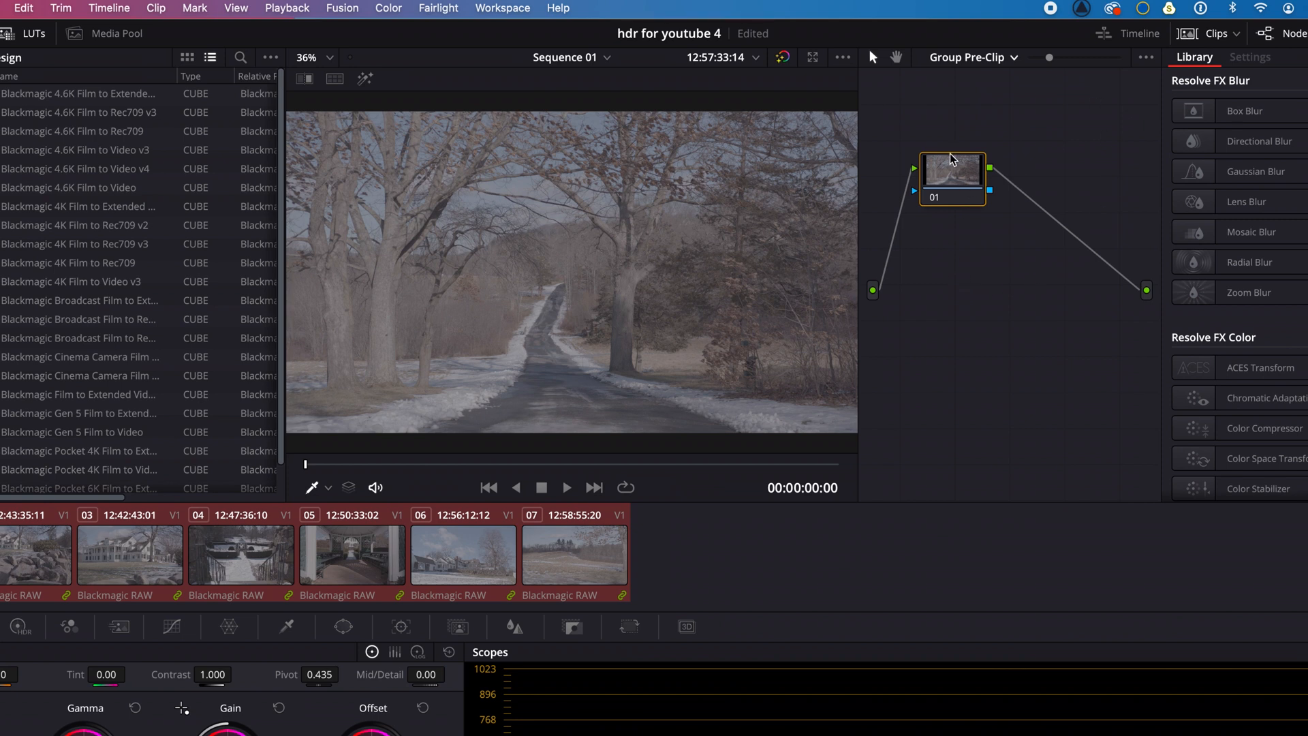
{"action": "right_click", "coordinate": [952, 171]}
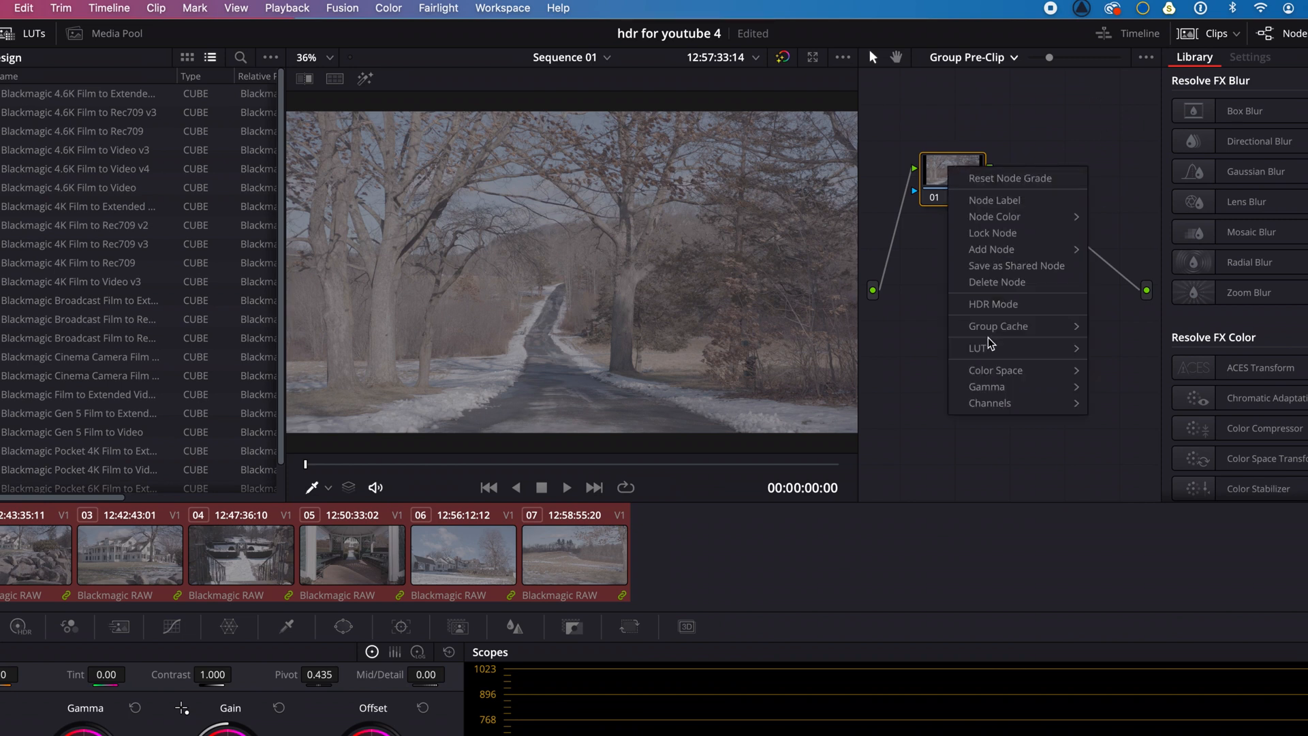
{"action": "left_click", "coordinate": [978, 345]}
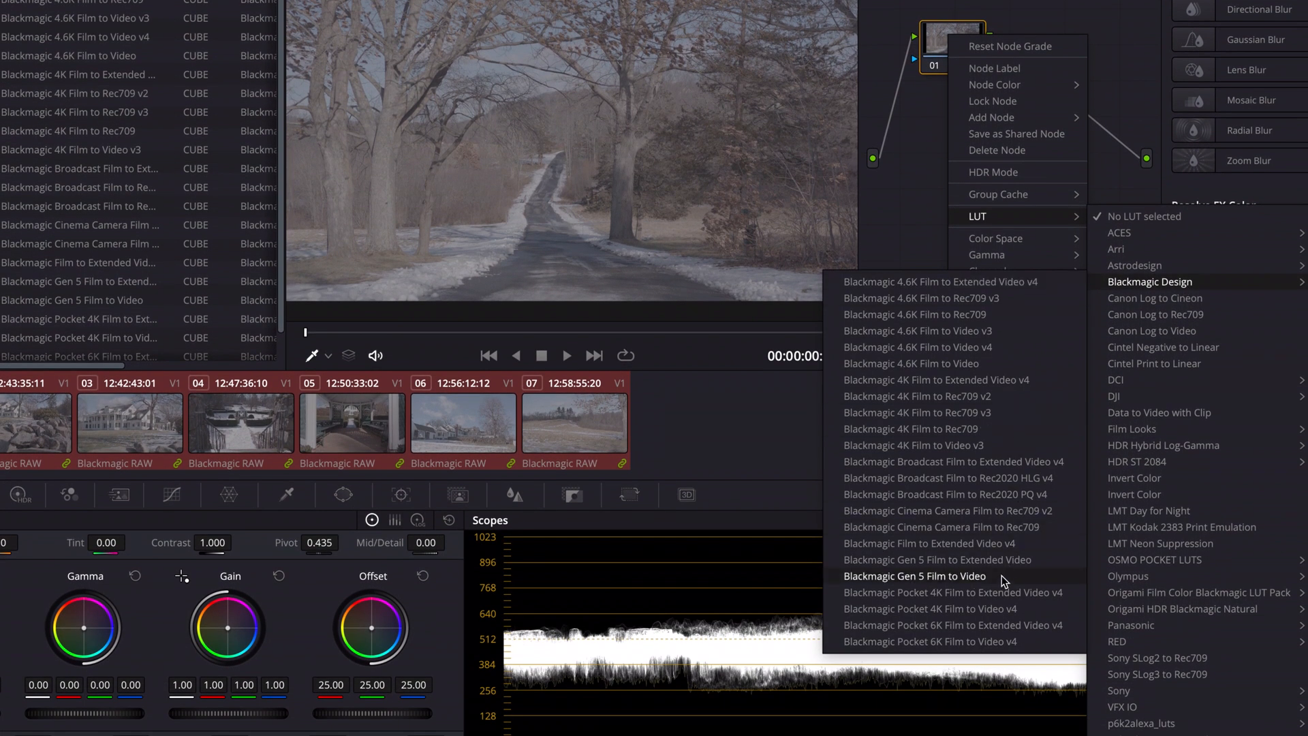
{"action": "mouse_move", "coordinate": [1026, 584]}
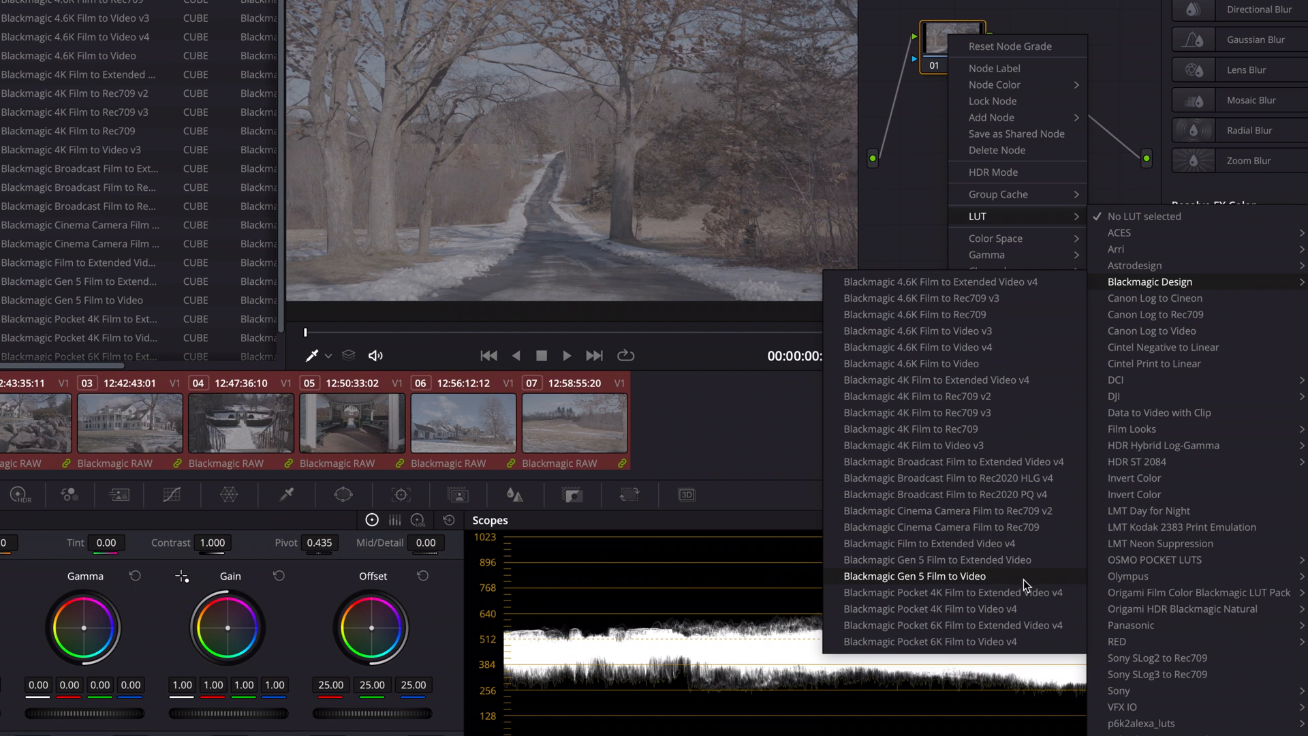
{"action": "left_click", "coordinate": [914, 575]}
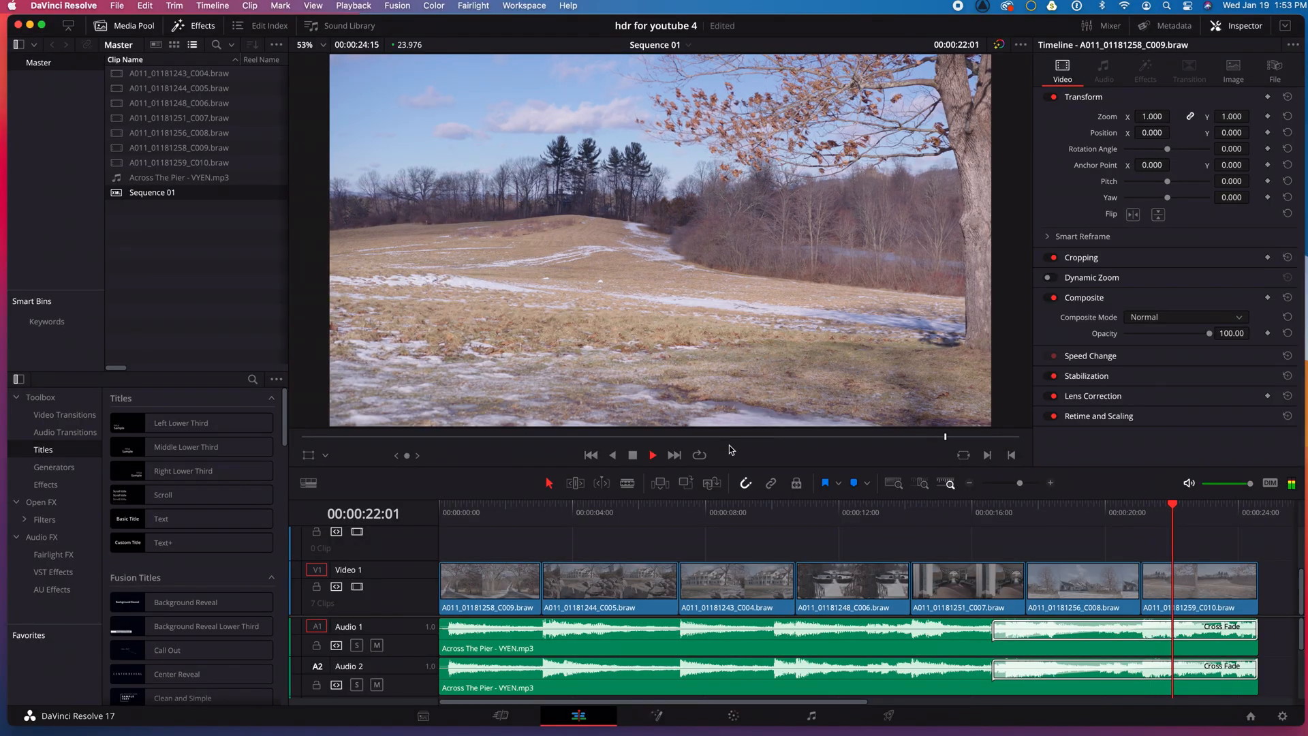
{"action": "left_click", "coordinate": [653, 455]}
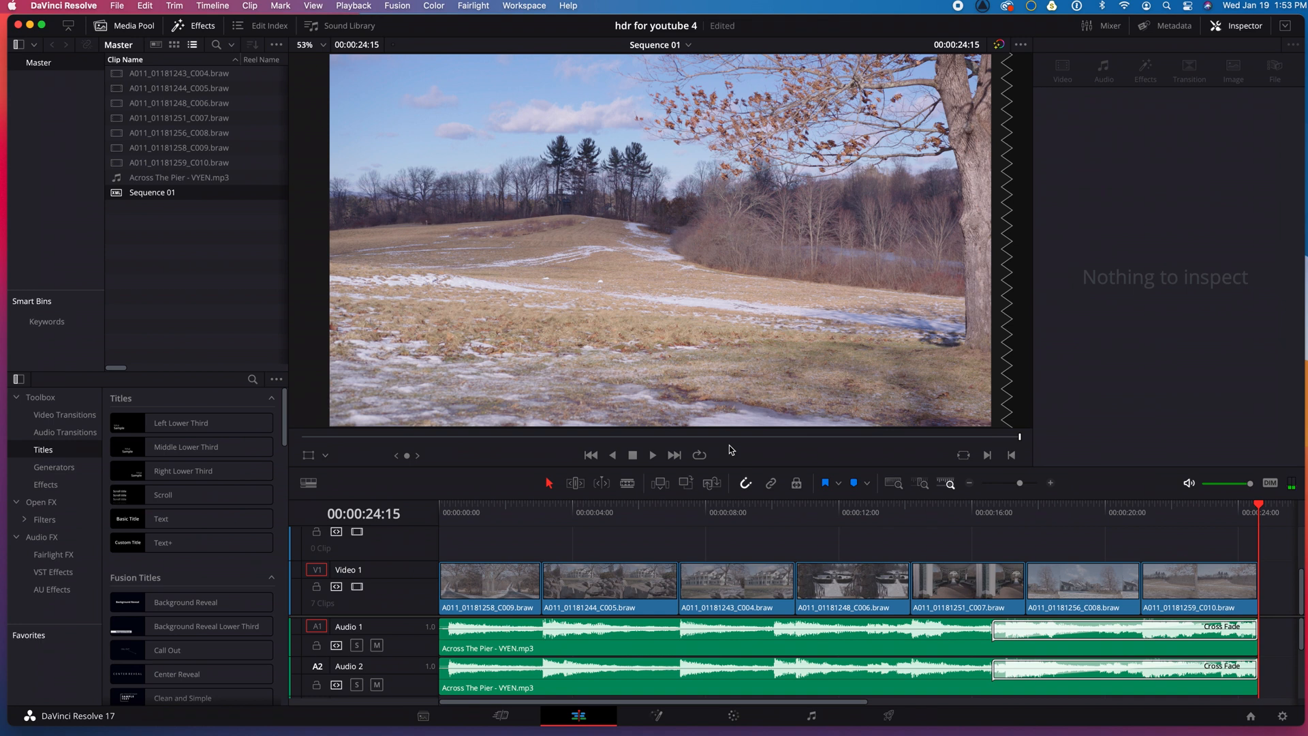
{"action": "left_click", "coordinate": [733, 715]}
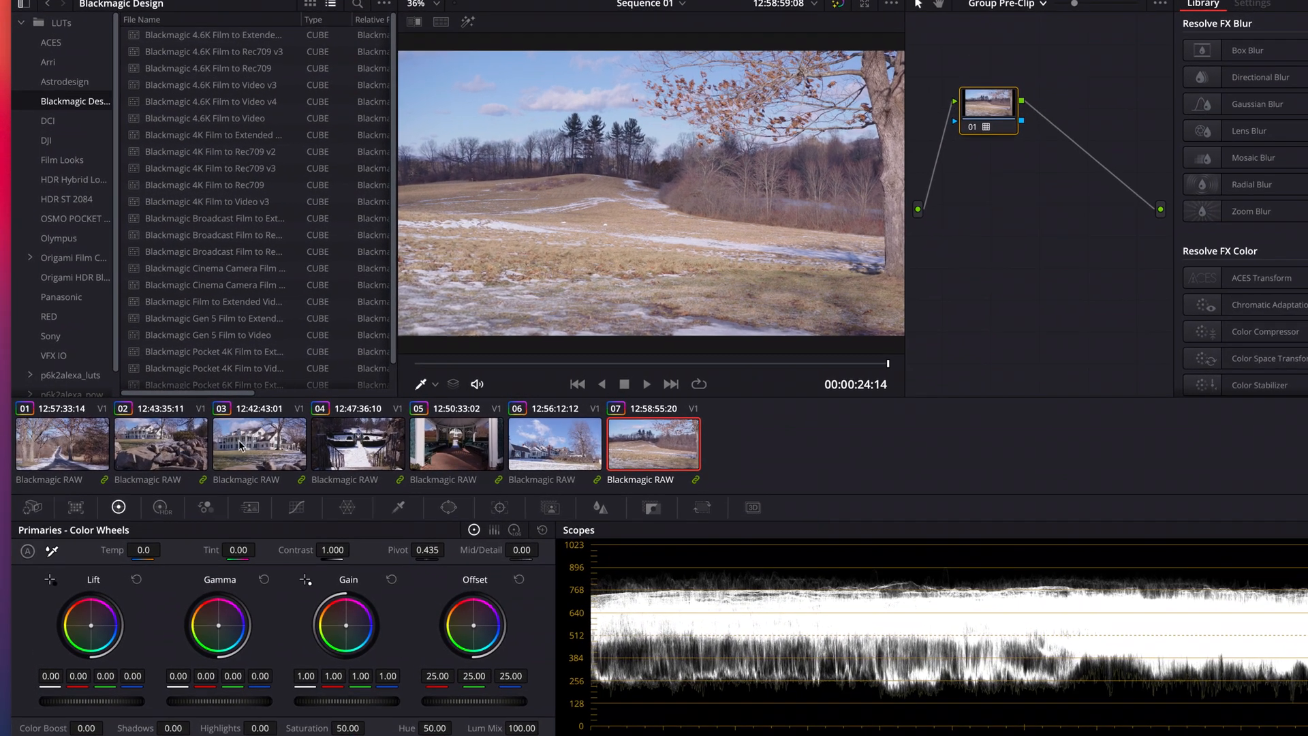
- With the snowy-road clip 01 selected, put the waveform scope on the HDR (ST.2084/HLG) nits scale
{"action": "left_click", "coordinate": [62, 445]}
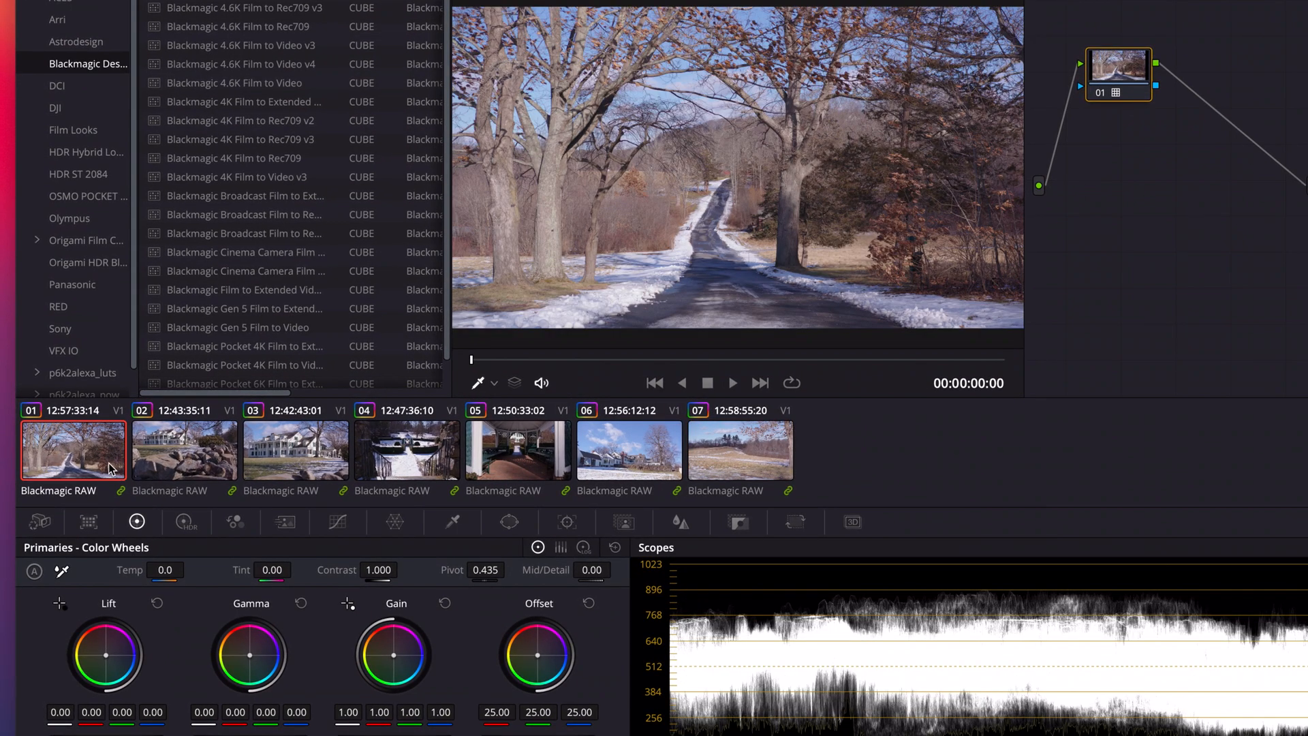
{"action": "mouse_move", "coordinate": [982, 490]}
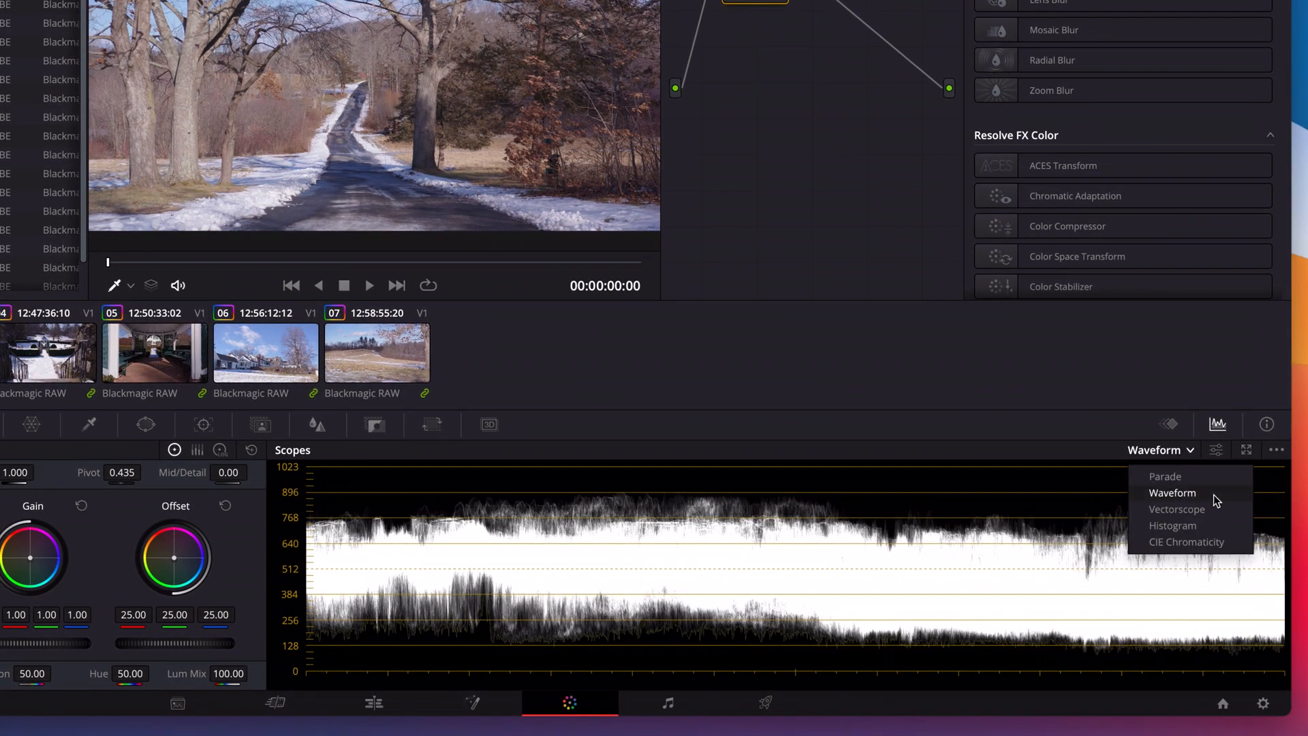
{"action": "left_click", "coordinate": [1172, 492]}
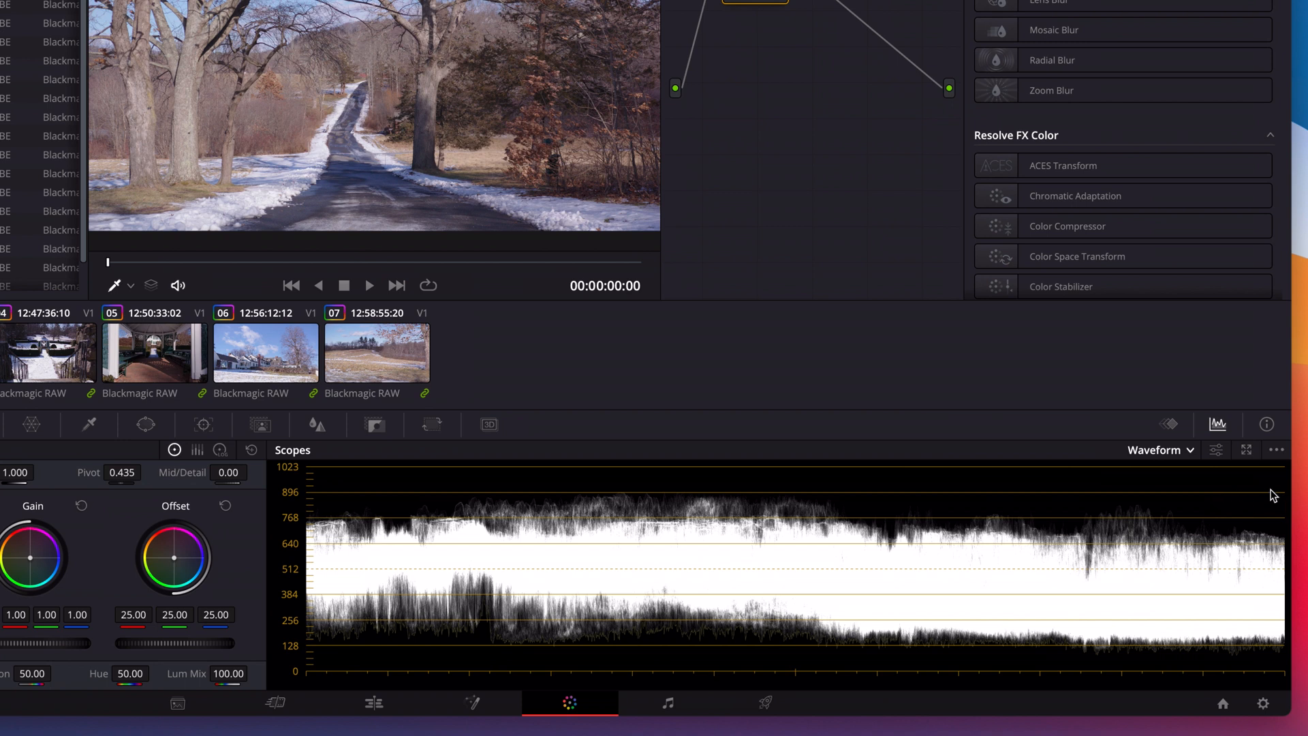
{"action": "left_click", "coordinate": [1276, 450]}
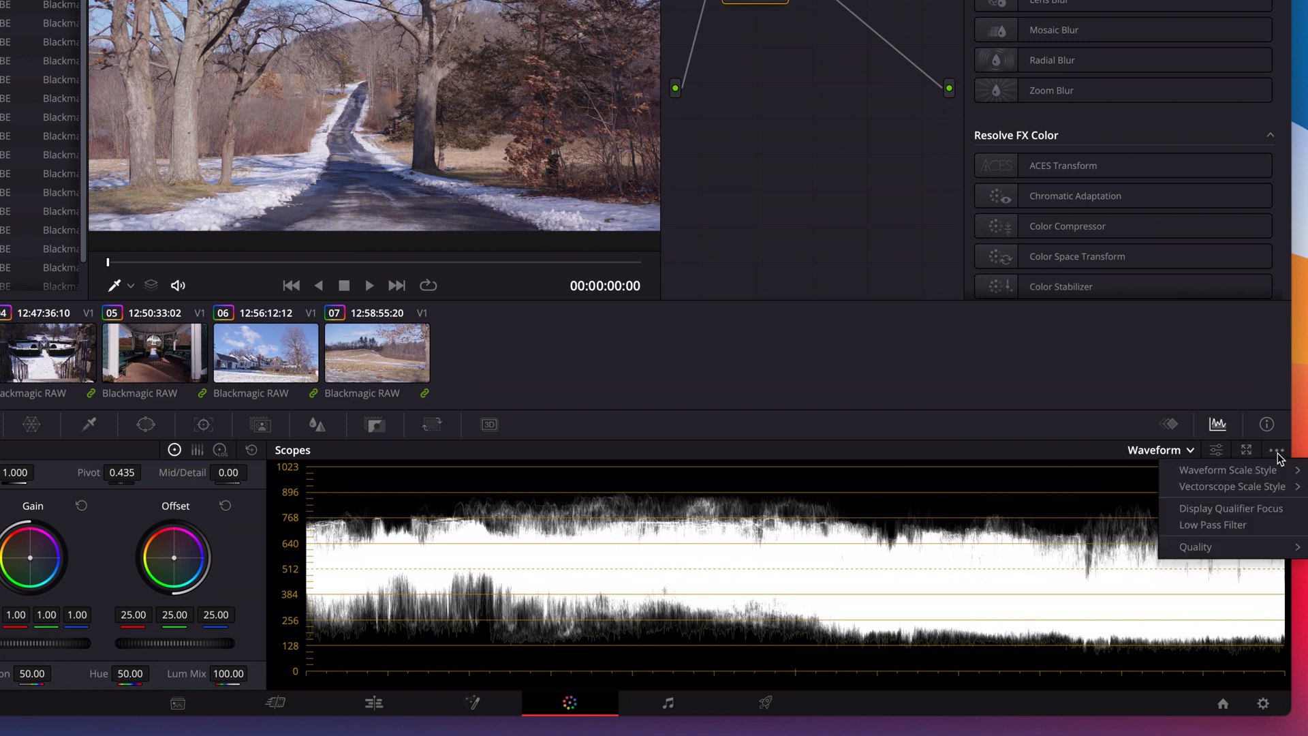
{"action": "left_click", "coordinate": [1228, 468]}
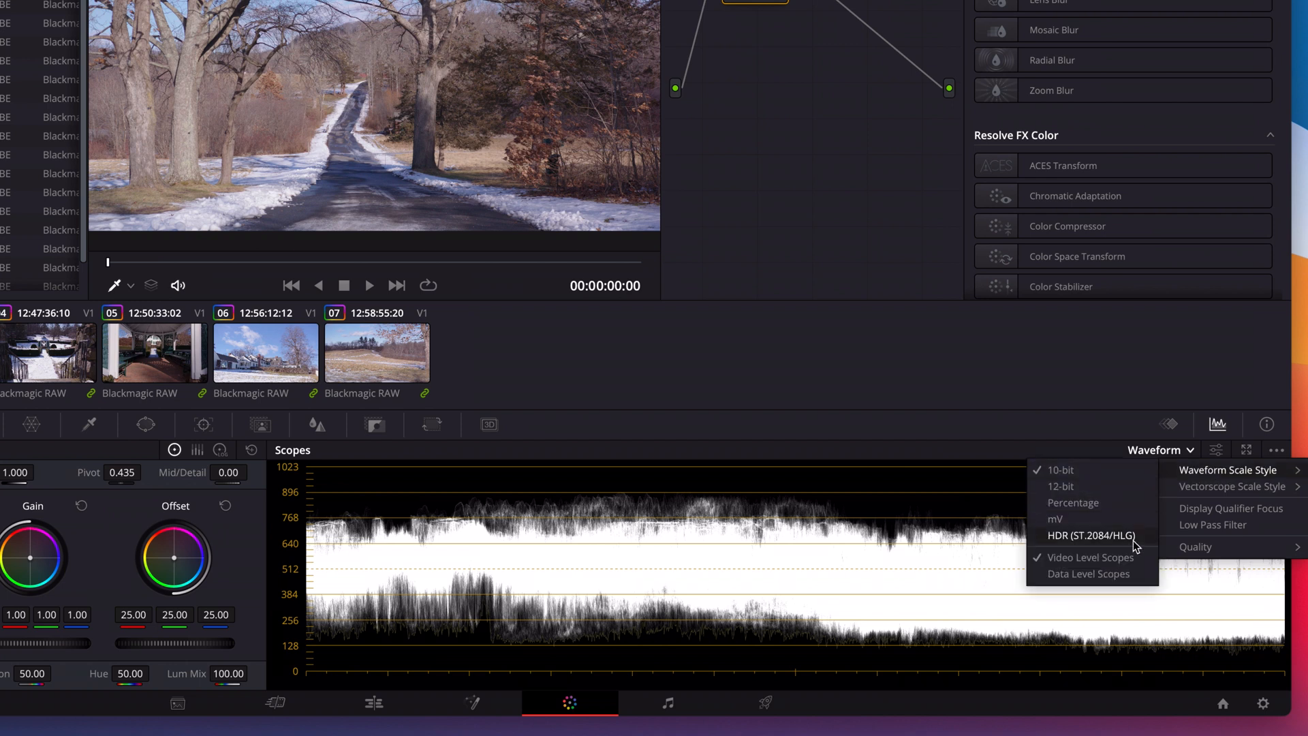
{"action": "left_click", "coordinate": [1090, 536]}
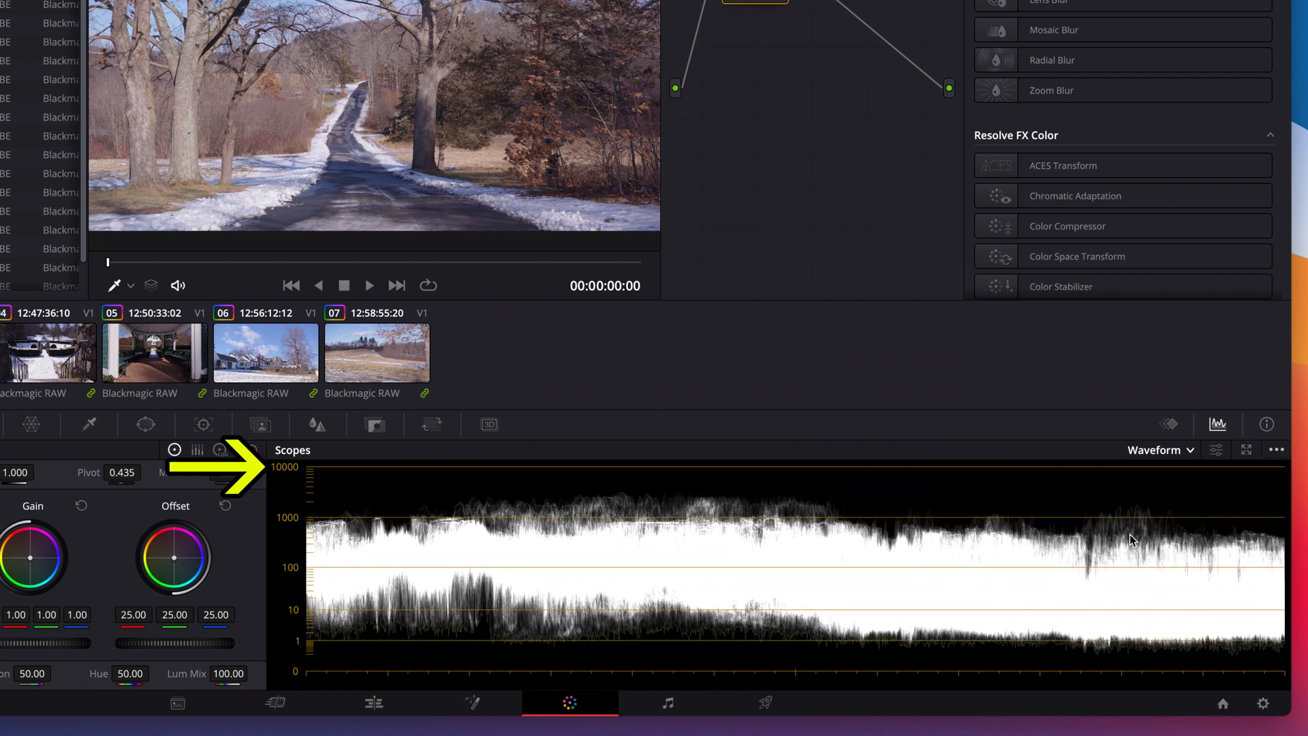
{"action": "mouse_move", "coordinate": [798, 369]}
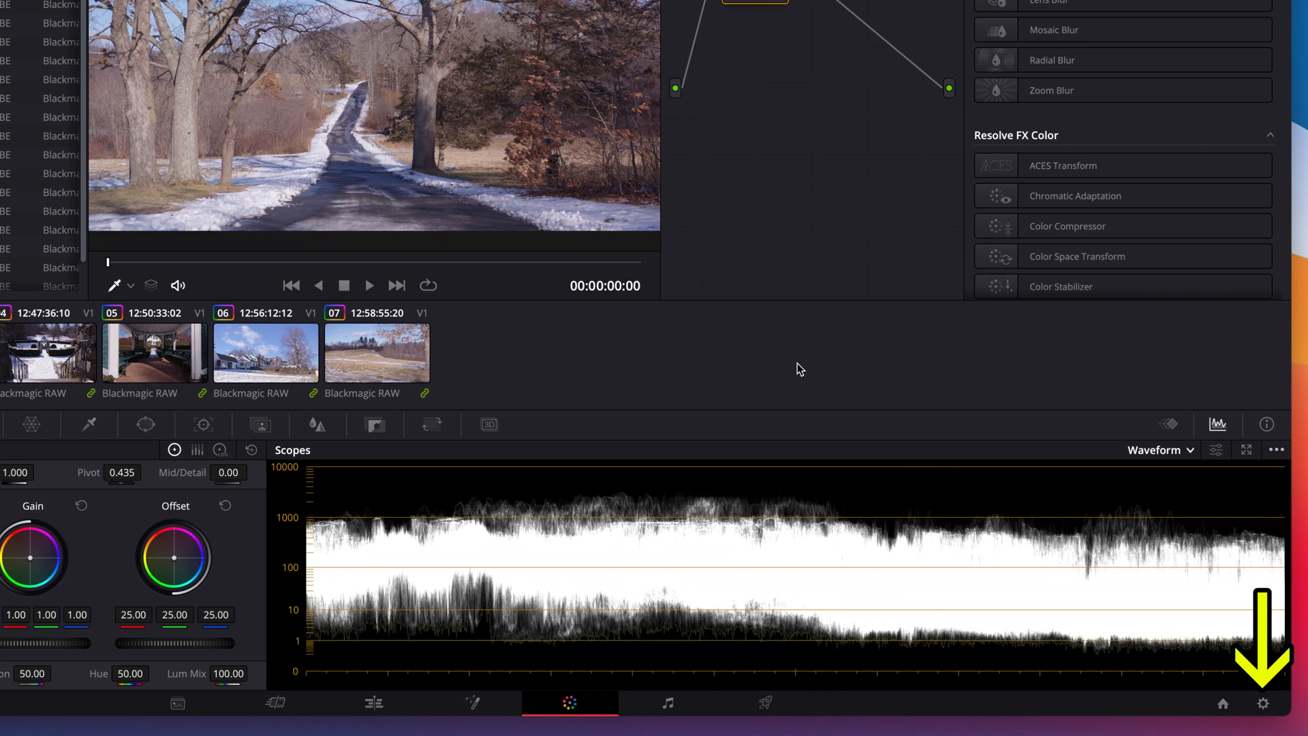
- In Master Settings, enable HDR metadata over HDMI and set video monitoring to UHD 2160p 23.976
{"action": "left_click", "coordinate": [1285, 703]}
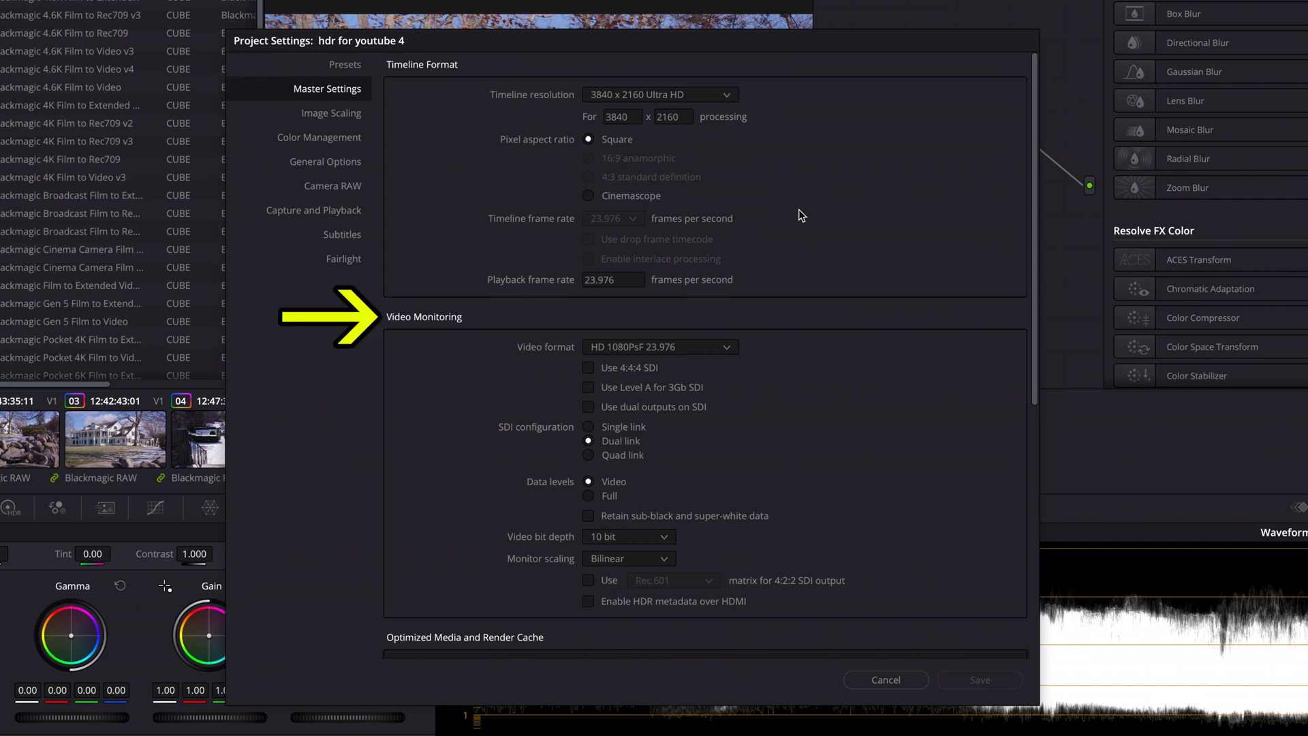
{"action": "mouse_move", "coordinate": [691, 576]}
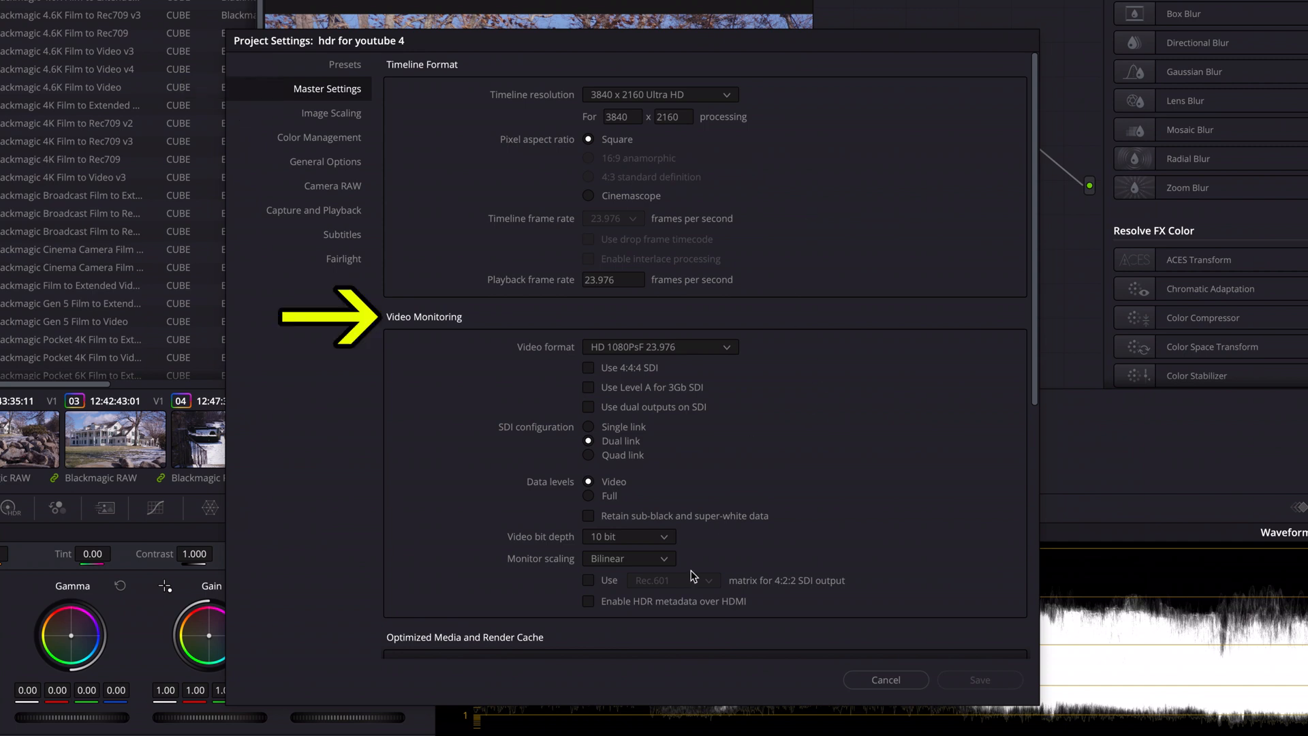
{"action": "left_click", "coordinate": [588, 601]}
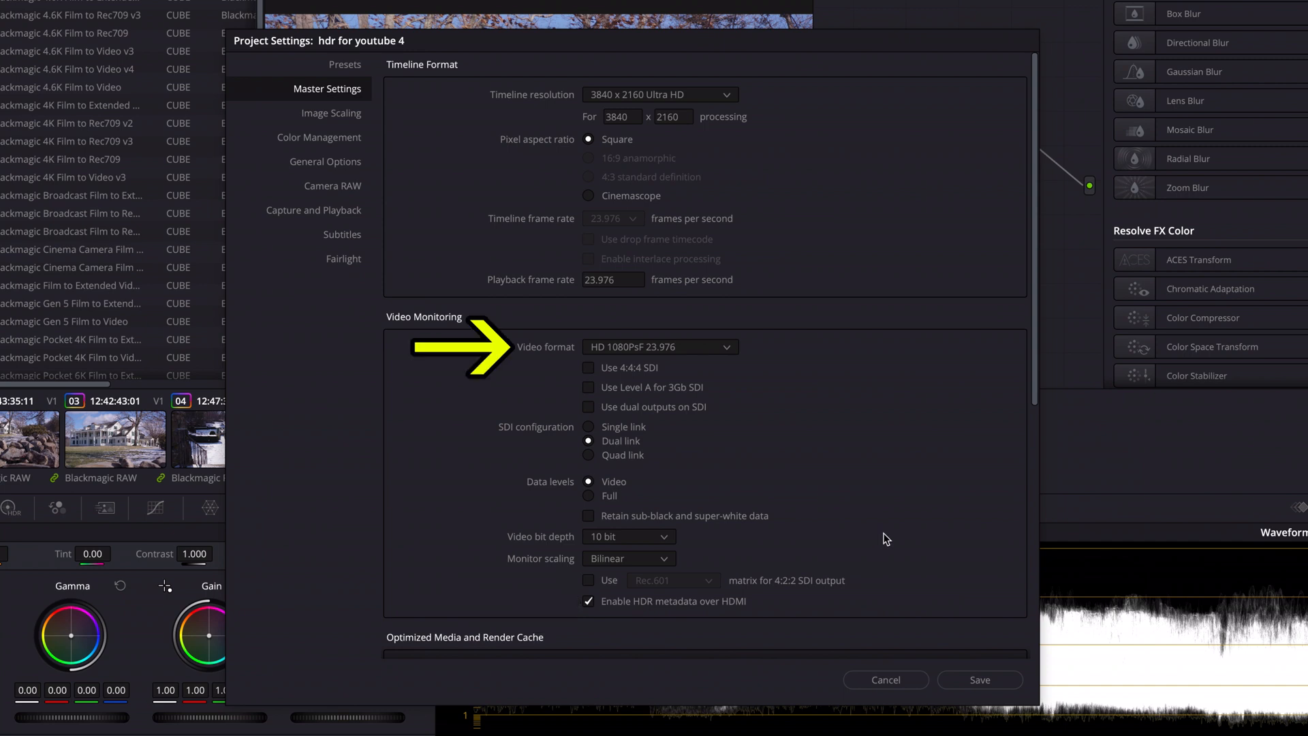
{"action": "left_click", "coordinate": [660, 346]}
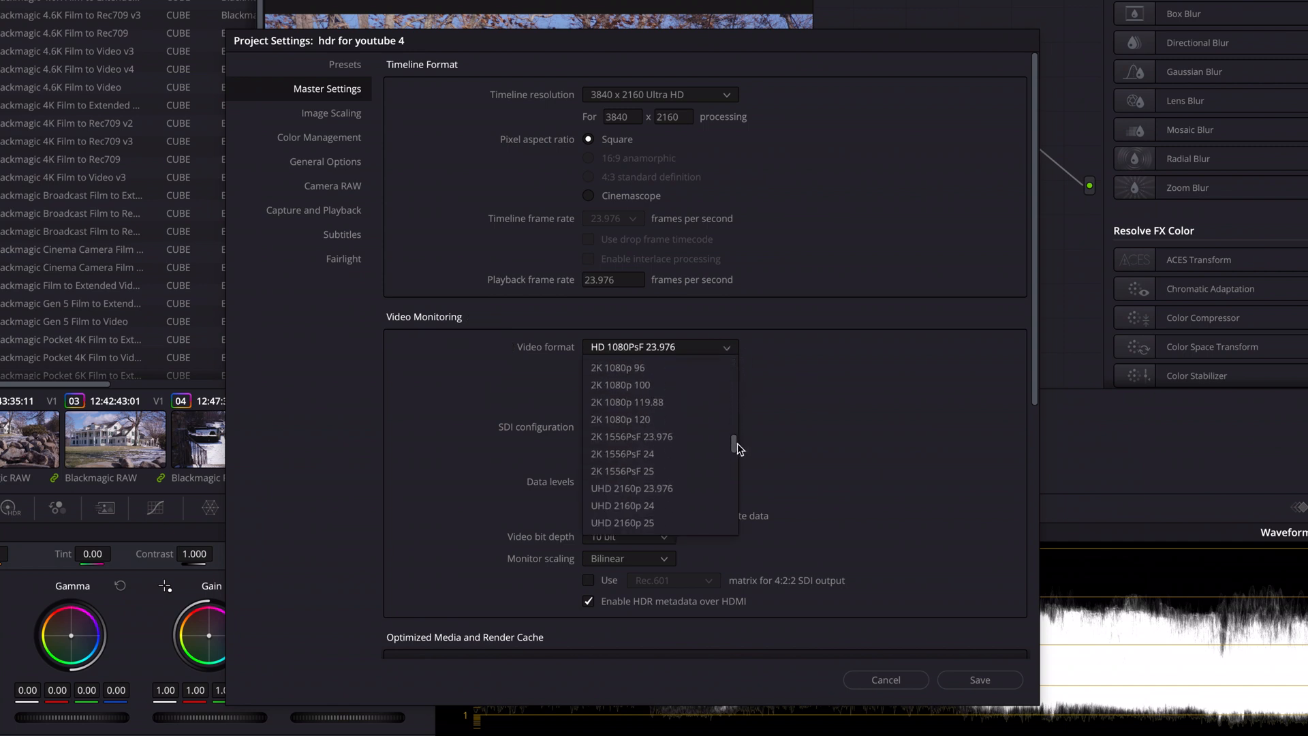
{"action": "scroll", "scroll_direction": "down", "scroll_amount": 3}
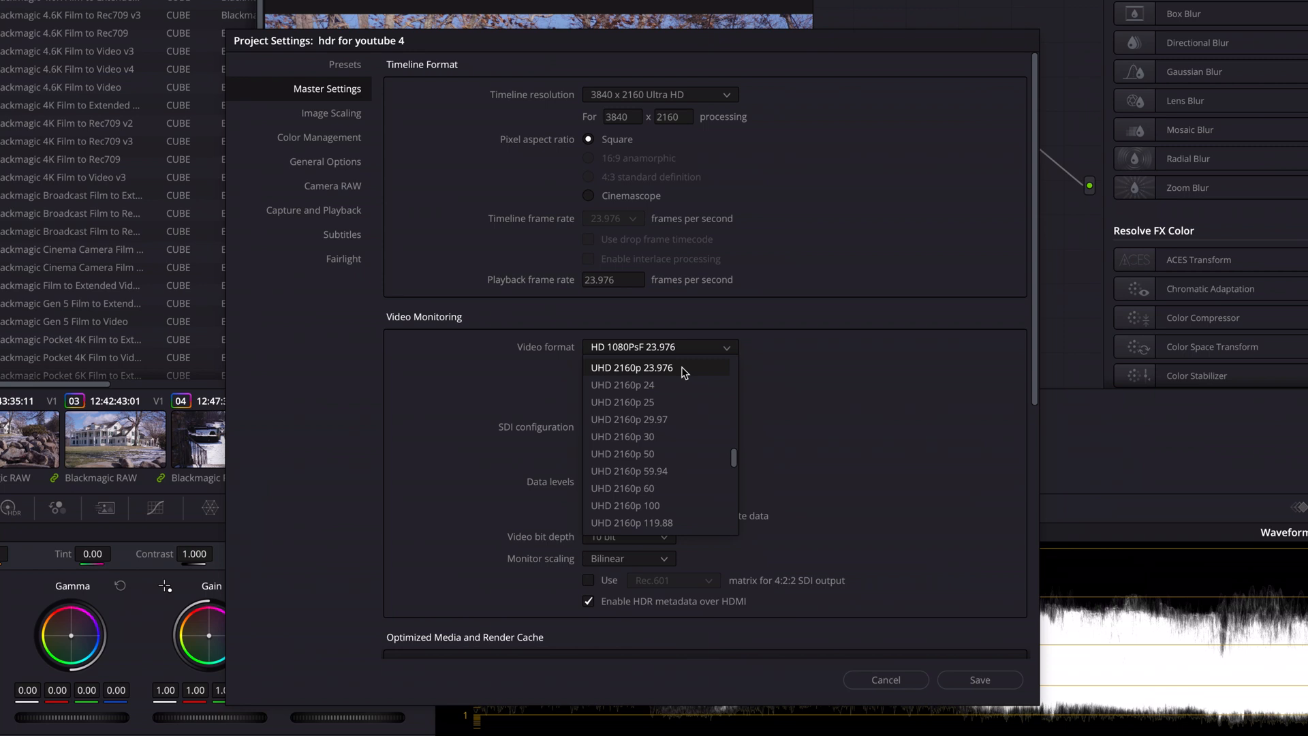
{"action": "left_click", "coordinate": [631, 367]}
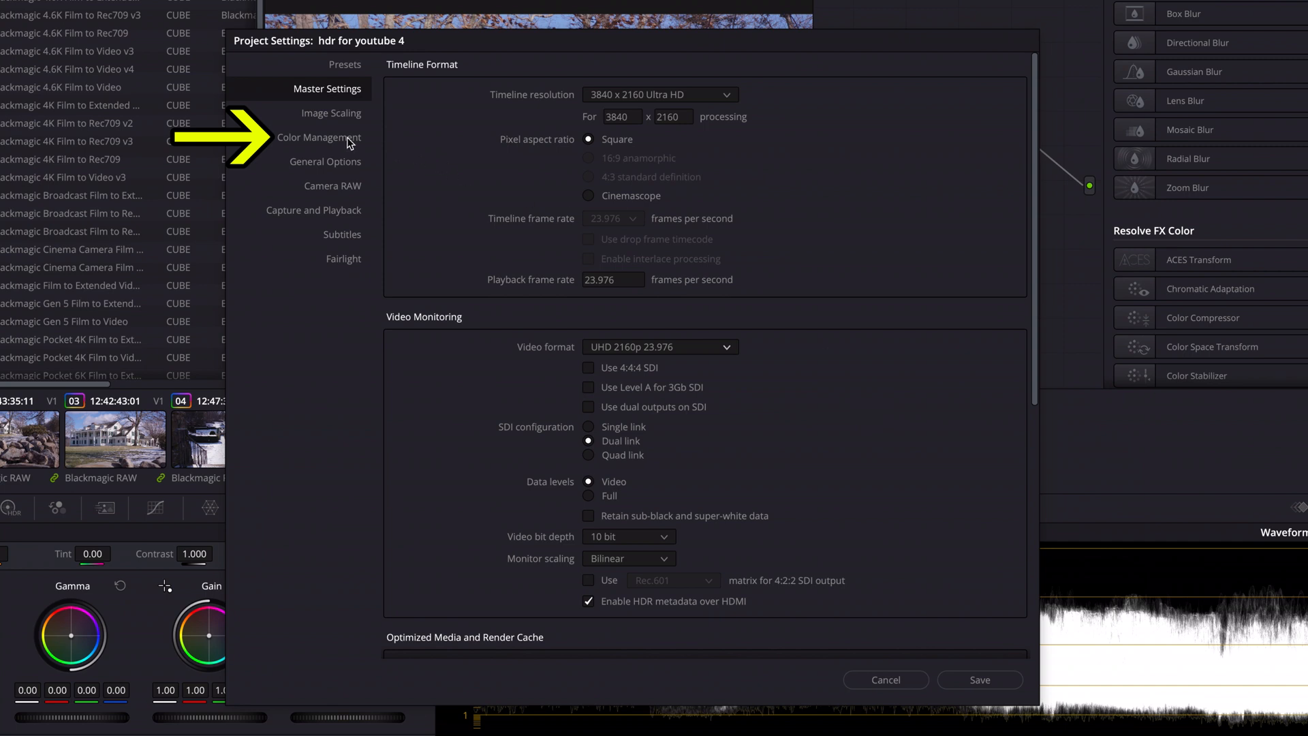
- Set colour science to DaVinci YRGB Color Managed, non-automatic, with HDR Rec.2020 PQ (P3-D65 limited) processing
{"action": "left_click", "coordinate": [319, 137]}
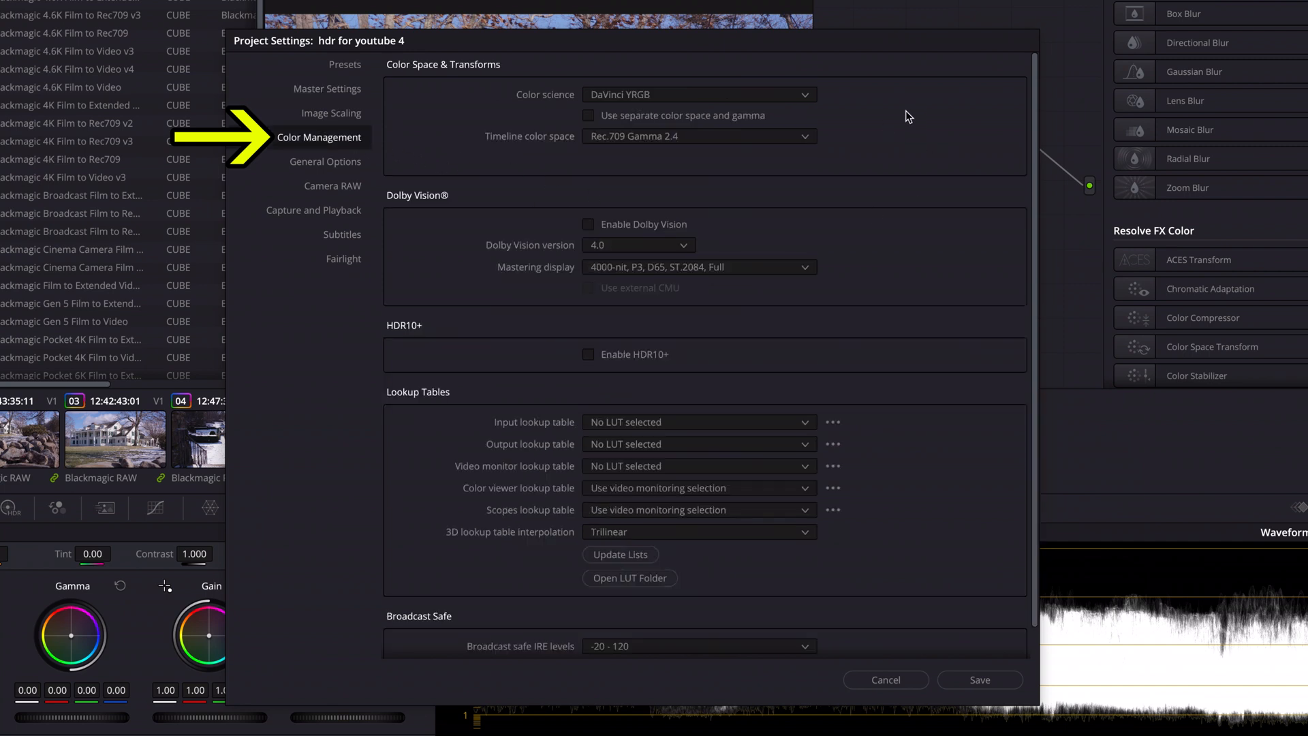
{"action": "left_click", "coordinate": [697, 94]}
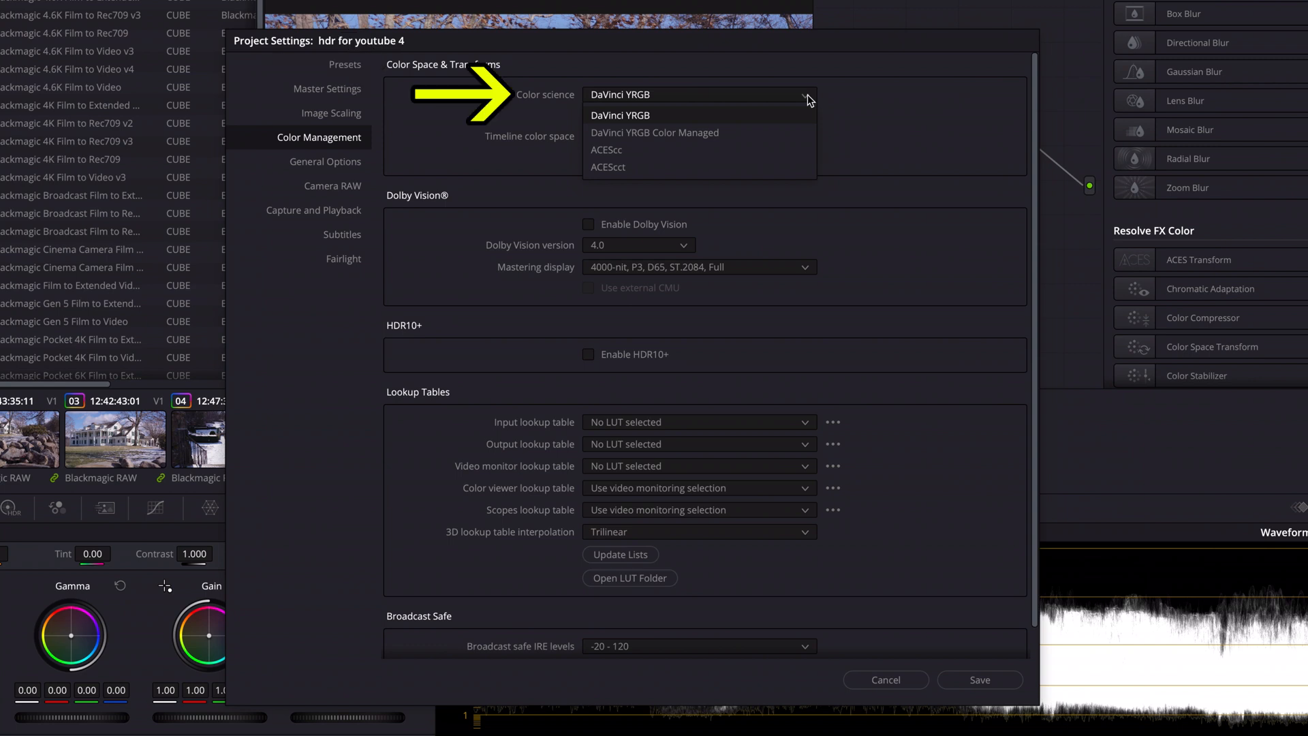
{"action": "left_click", "coordinate": [654, 132]}
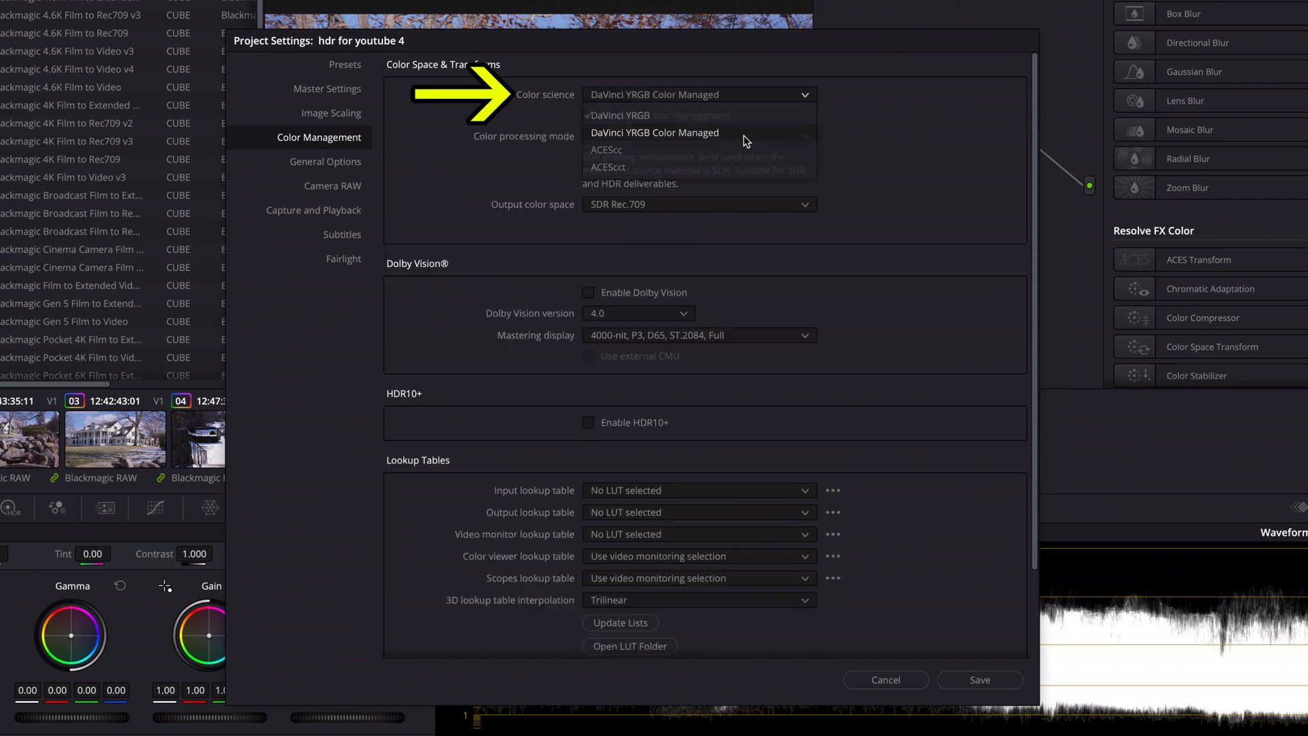
{"action": "left_click", "coordinate": [655, 132]}
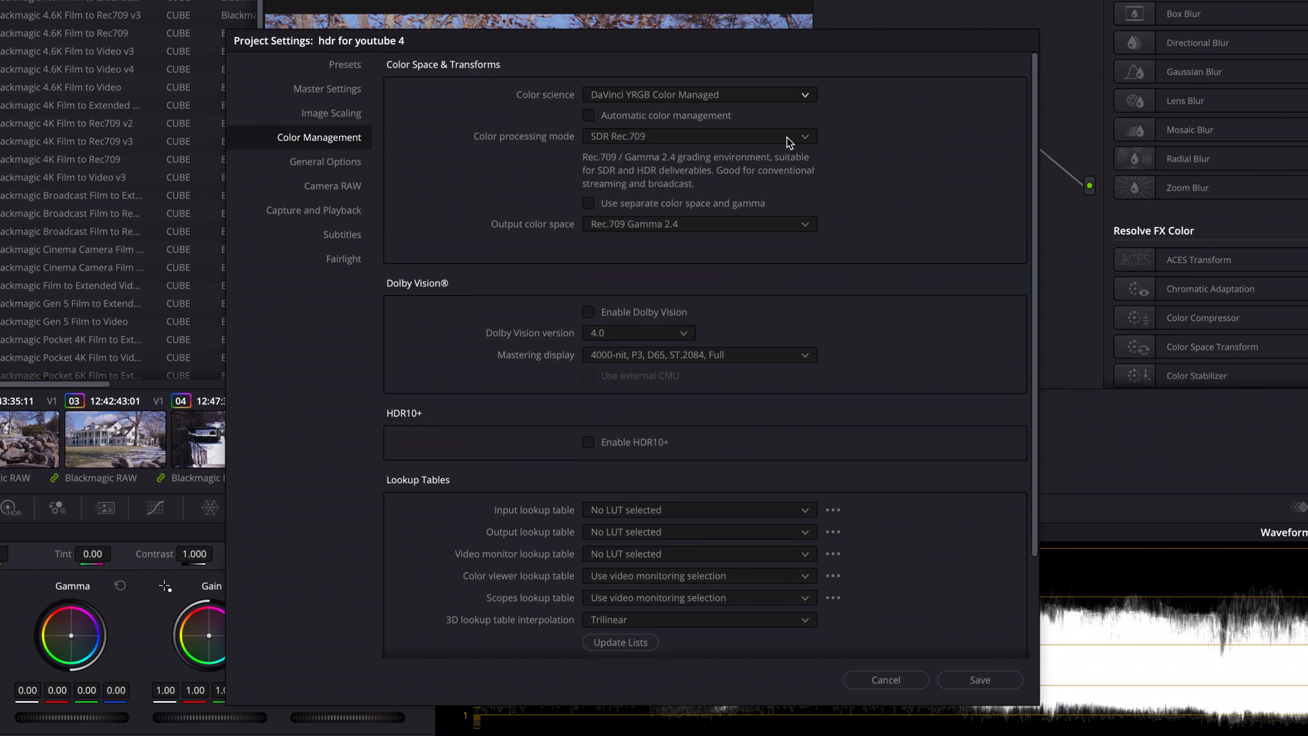
{"action": "mouse_move", "coordinate": [810, 140]}
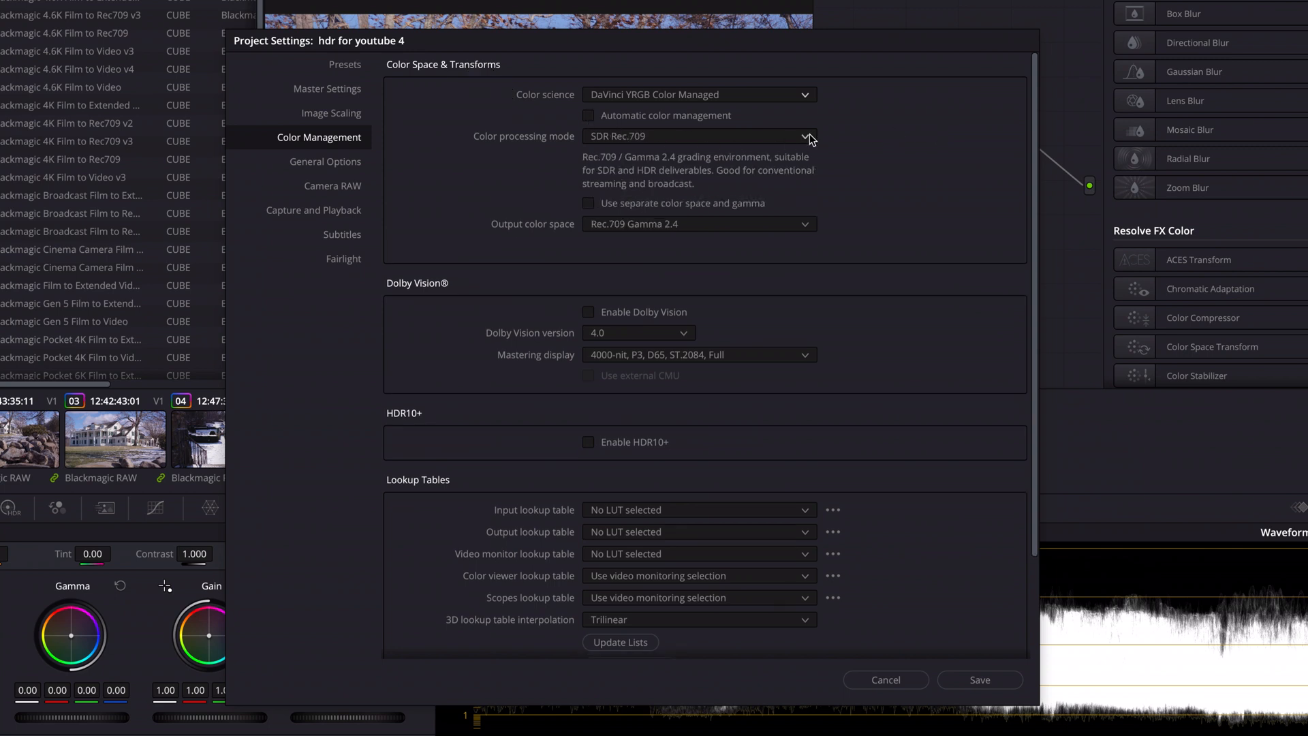
{"action": "left_click", "coordinate": [699, 136]}
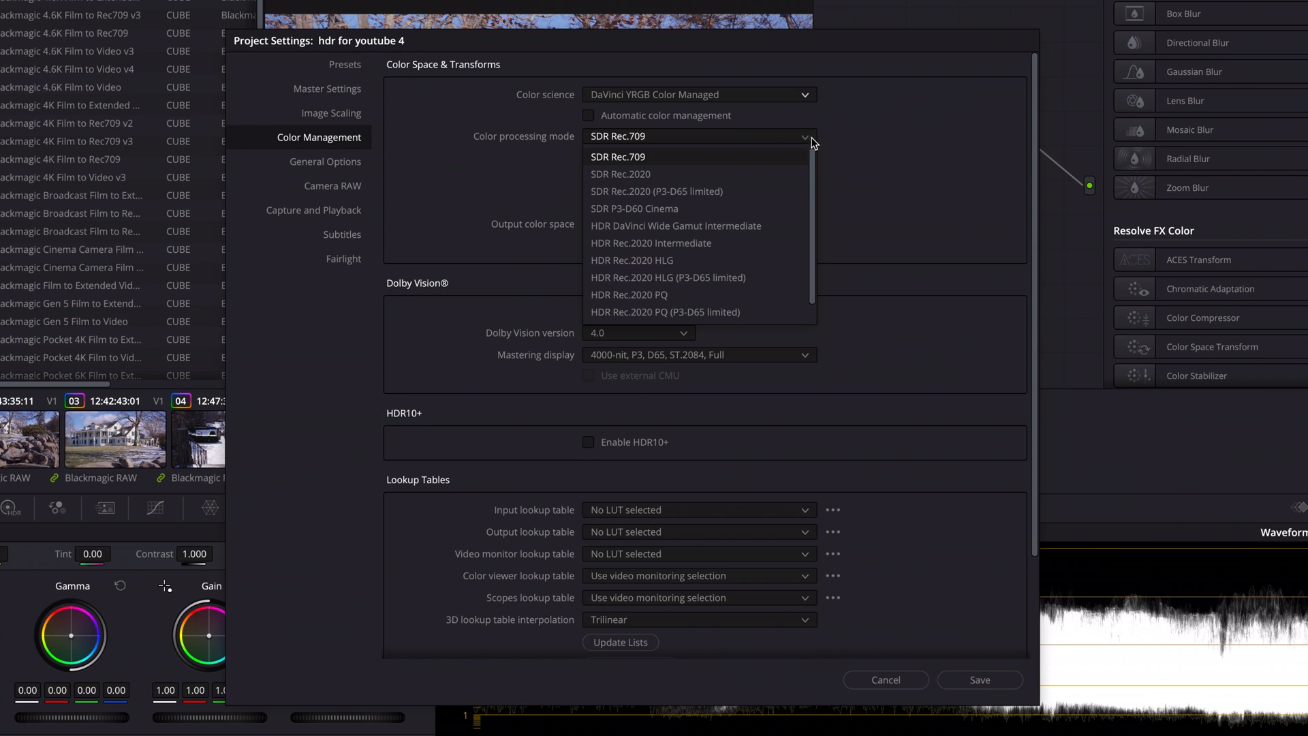
{"action": "mouse_move", "coordinate": [630, 294]}
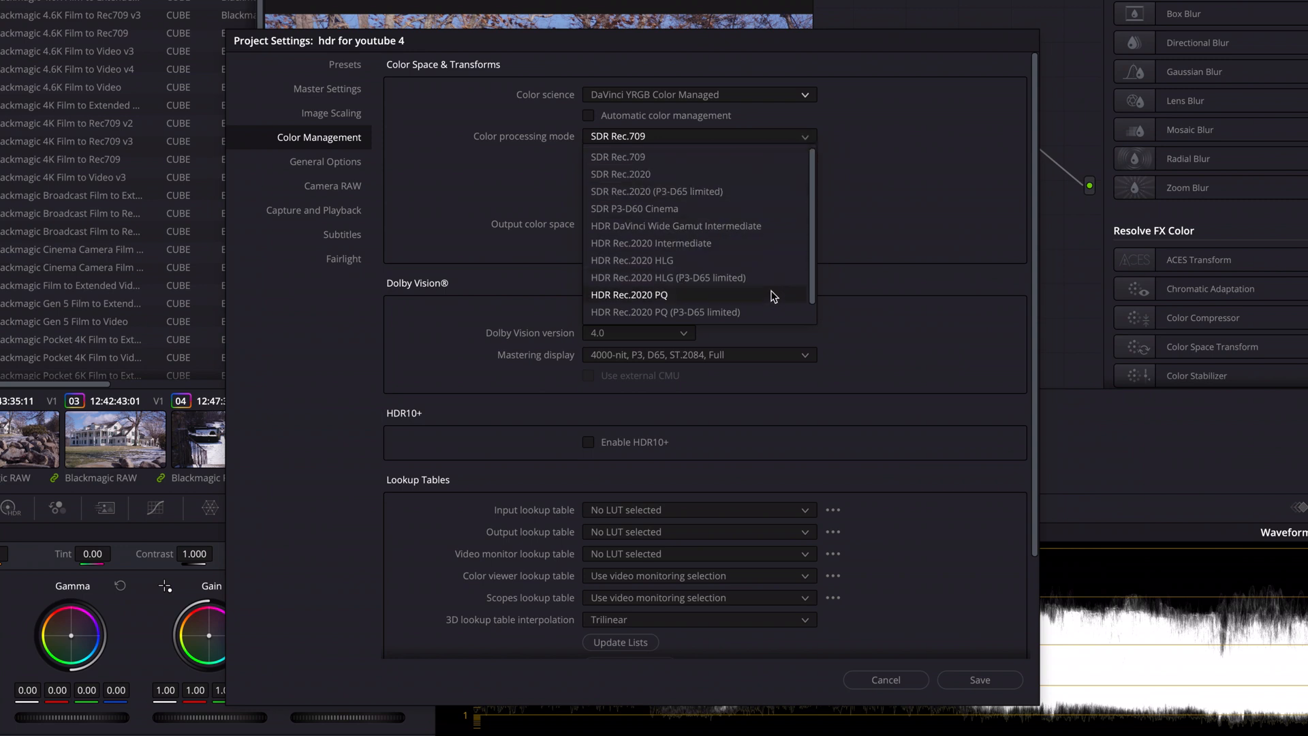
{"action": "mouse_move", "coordinate": [772, 313]}
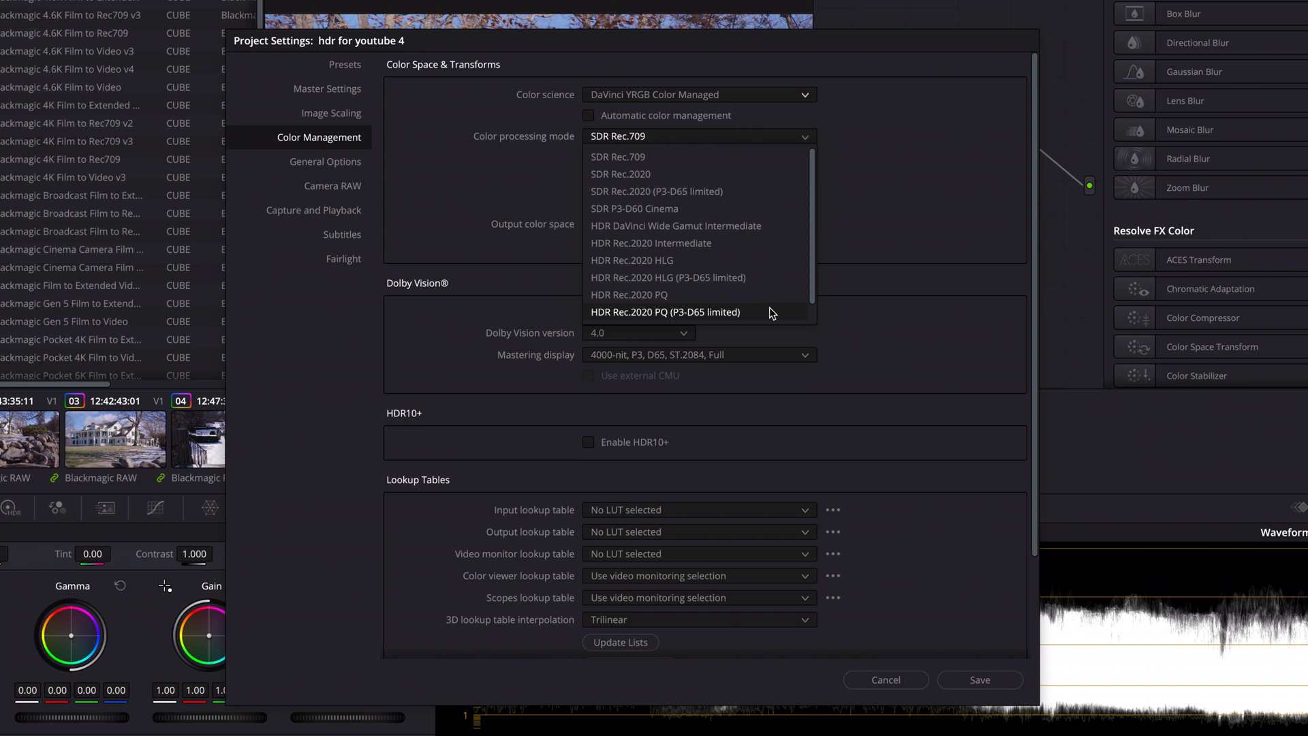
{"action": "left_click", "coordinate": [665, 311]}
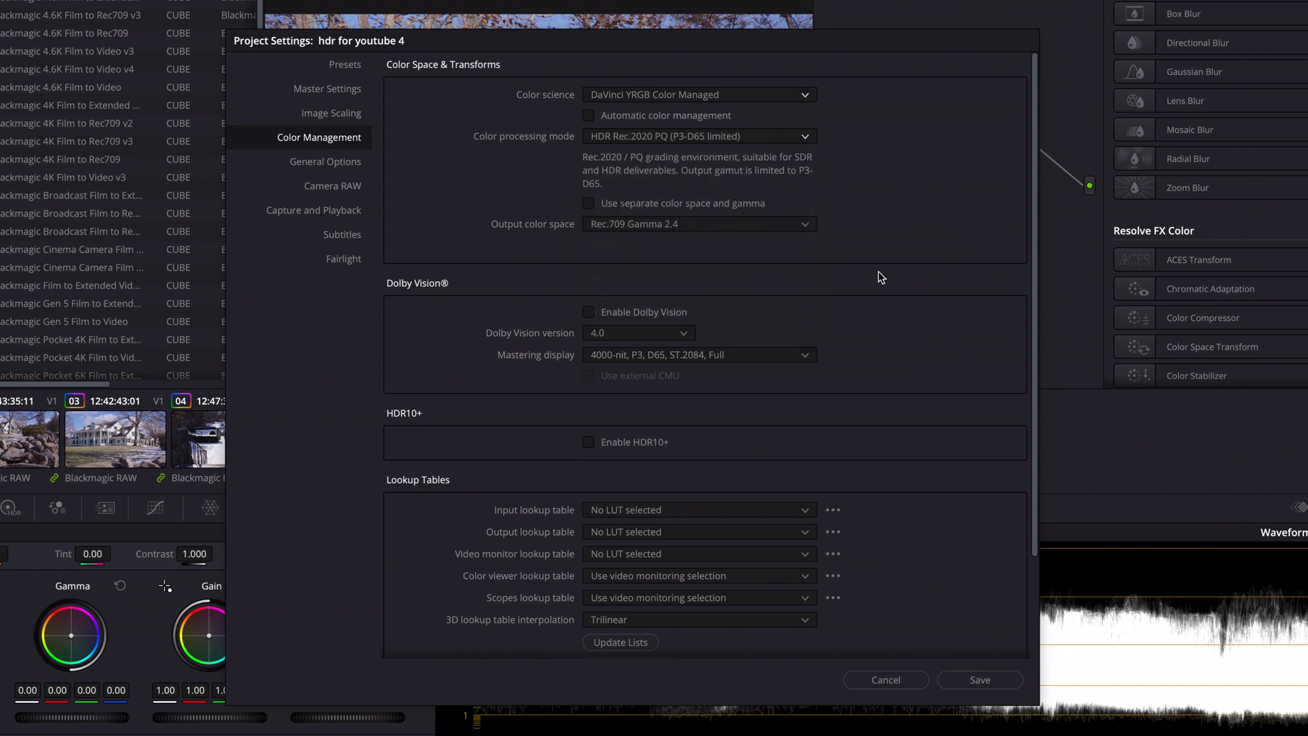
- Output in Rec.2020 ST2084 1000 nits with HDR mastering for 1000 nits enabled, and save the settings
{"action": "left_click", "coordinate": [697, 224]}
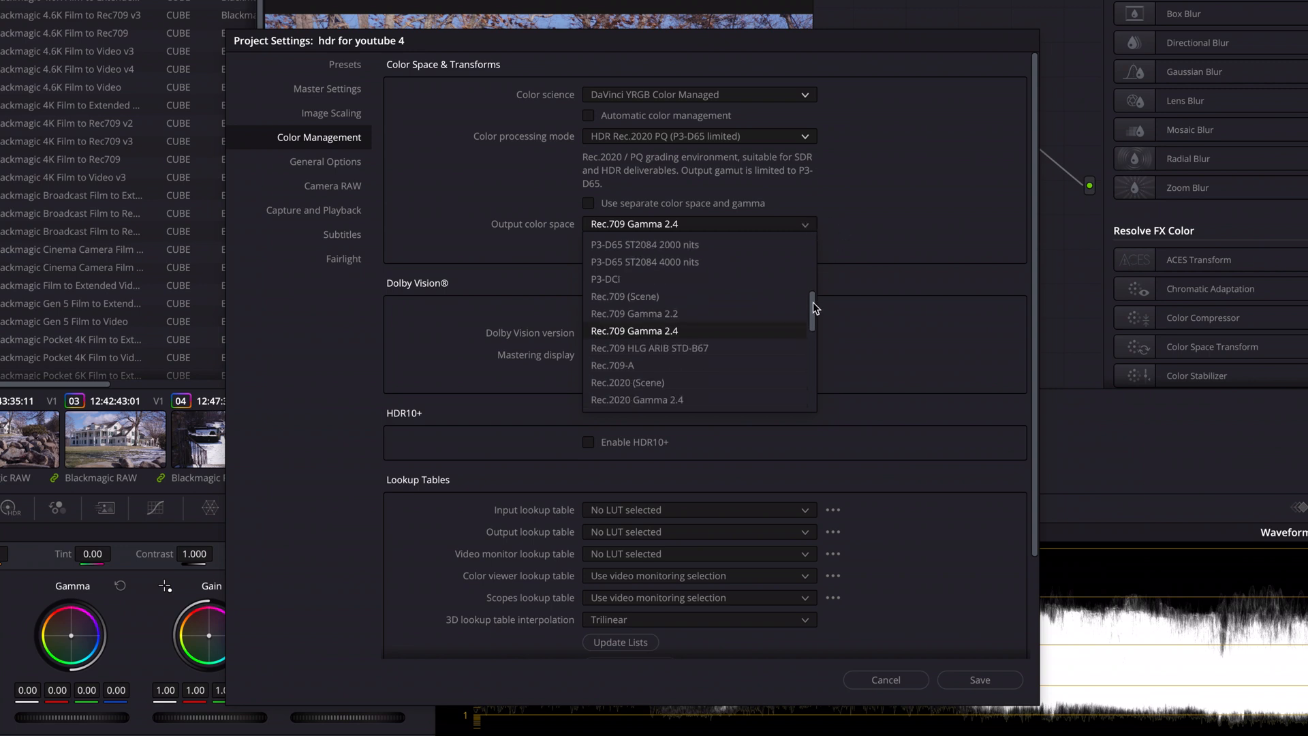
{"action": "scroll", "scroll_direction": "down", "scroll_amount": 3}
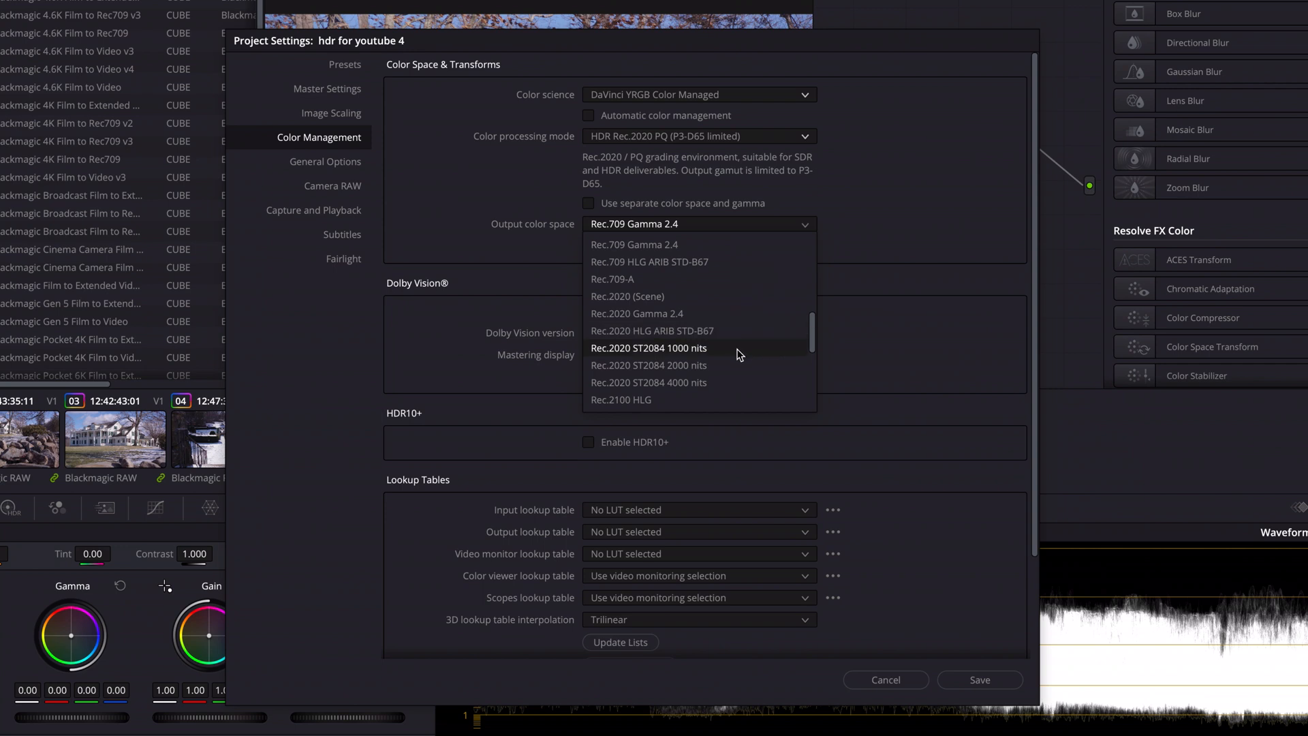
{"action": "left_click", "coordinate": [649, 347]}
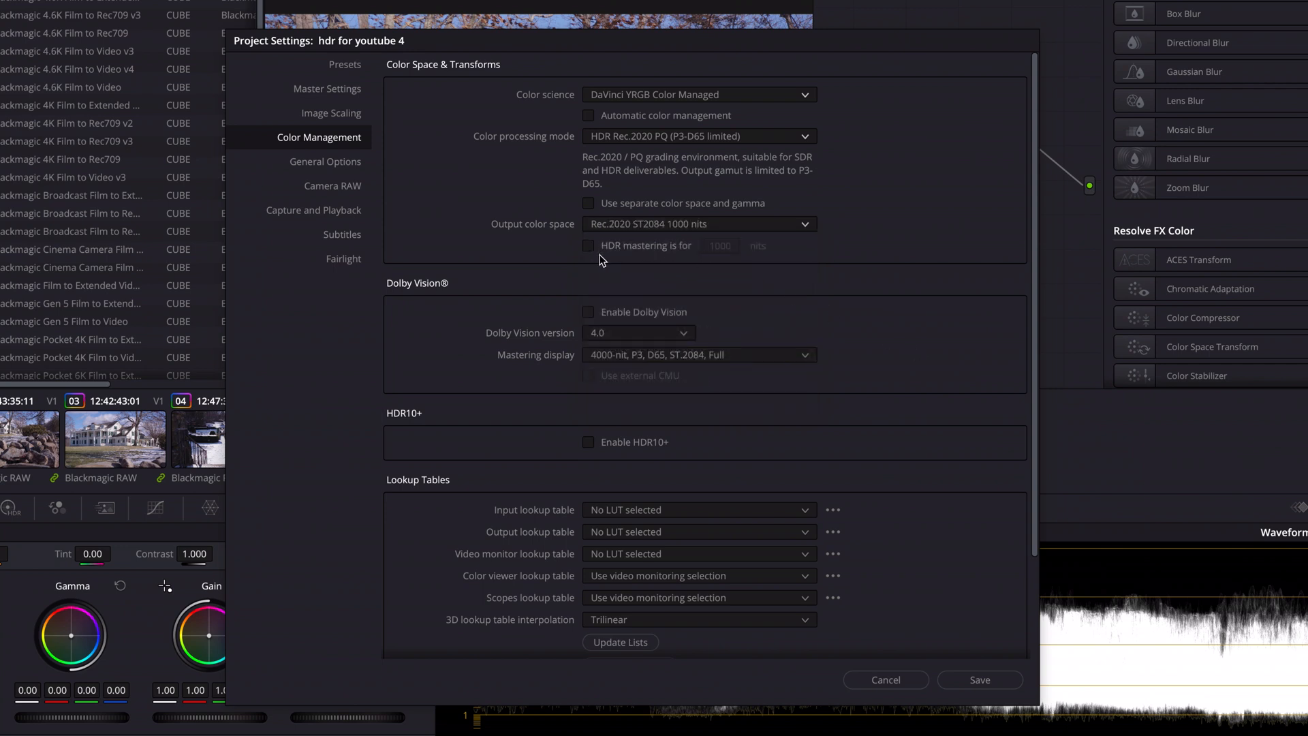
{"action": "left_click", "coordinate": [589, 245]}
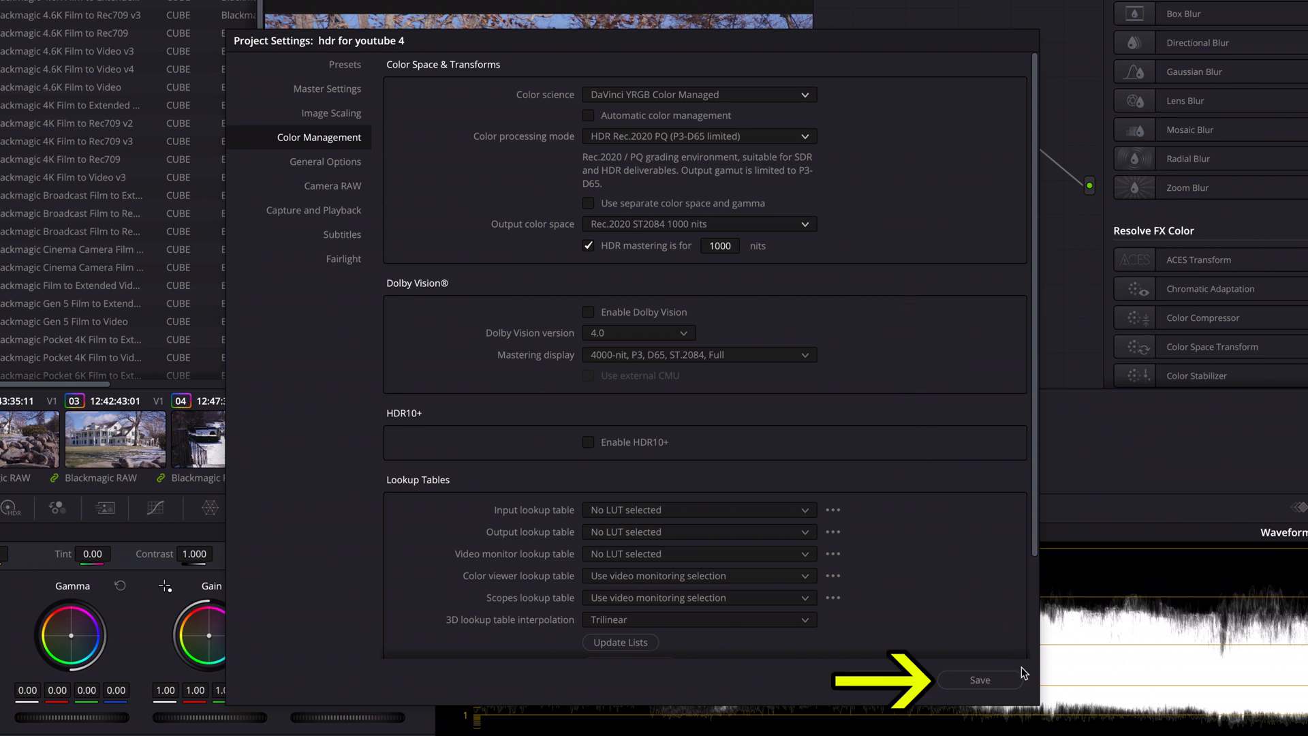
{"action": "left_click", "coordinate": [979, 680]}
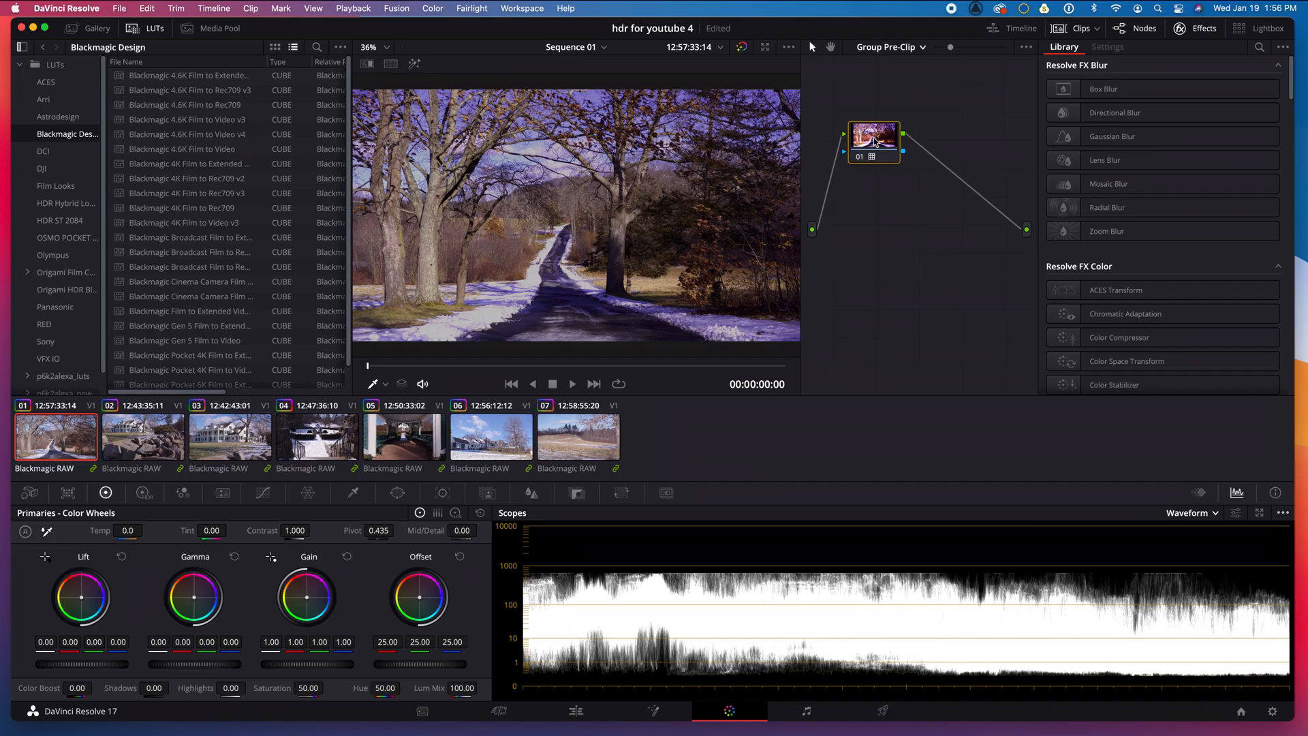
- Give the group pre-clip node 01 the Origami HDR Blackmagic Natural 'Origami Natural Ver 1' LUT
{"action": "right_click", "coordinate": [874, 133]}
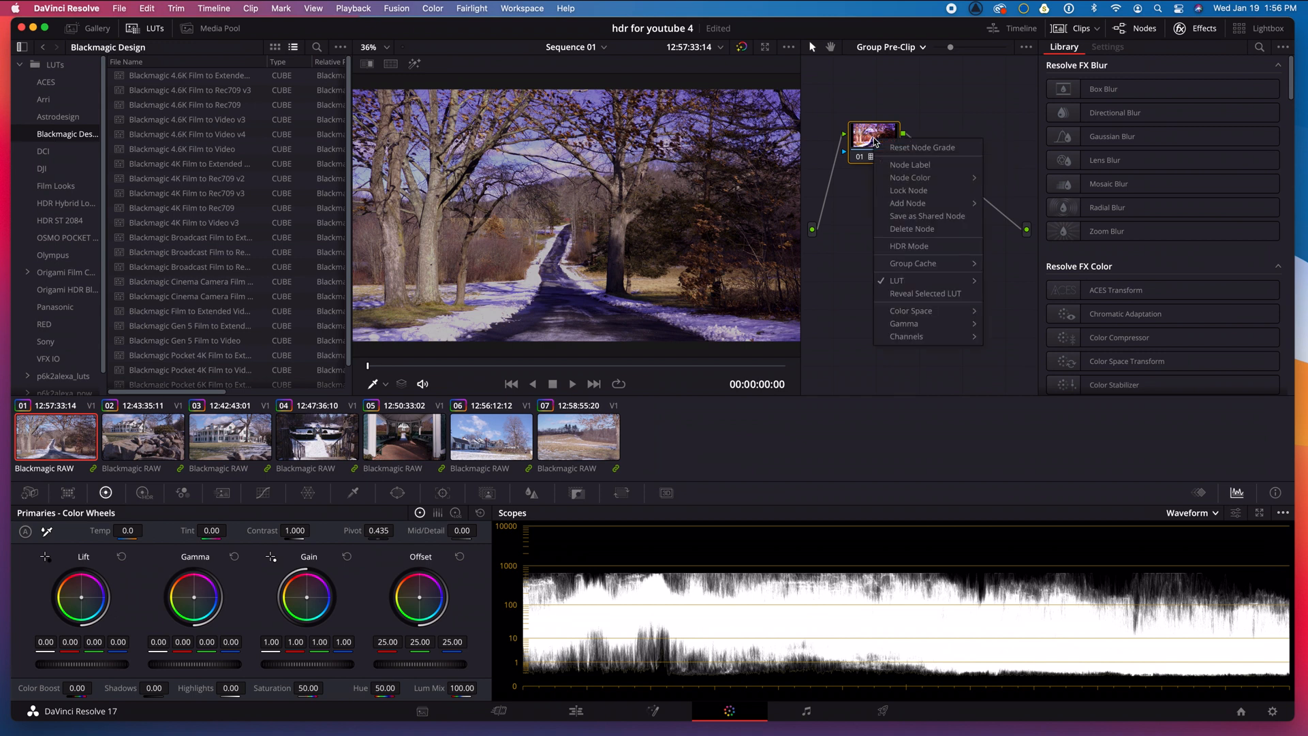
{"action": "left_click", "coordinate": [896, 280]}
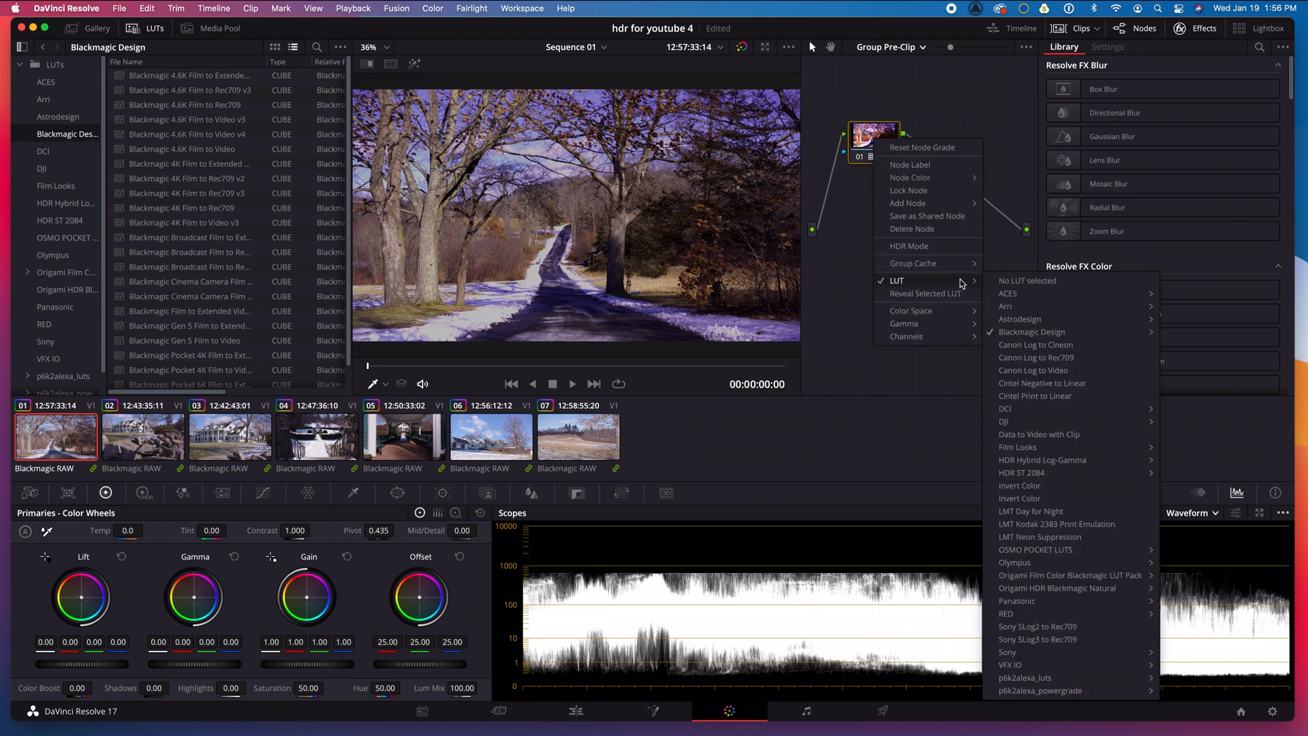
{"action": "mouse_move", "coordinate": [1082, 485]}
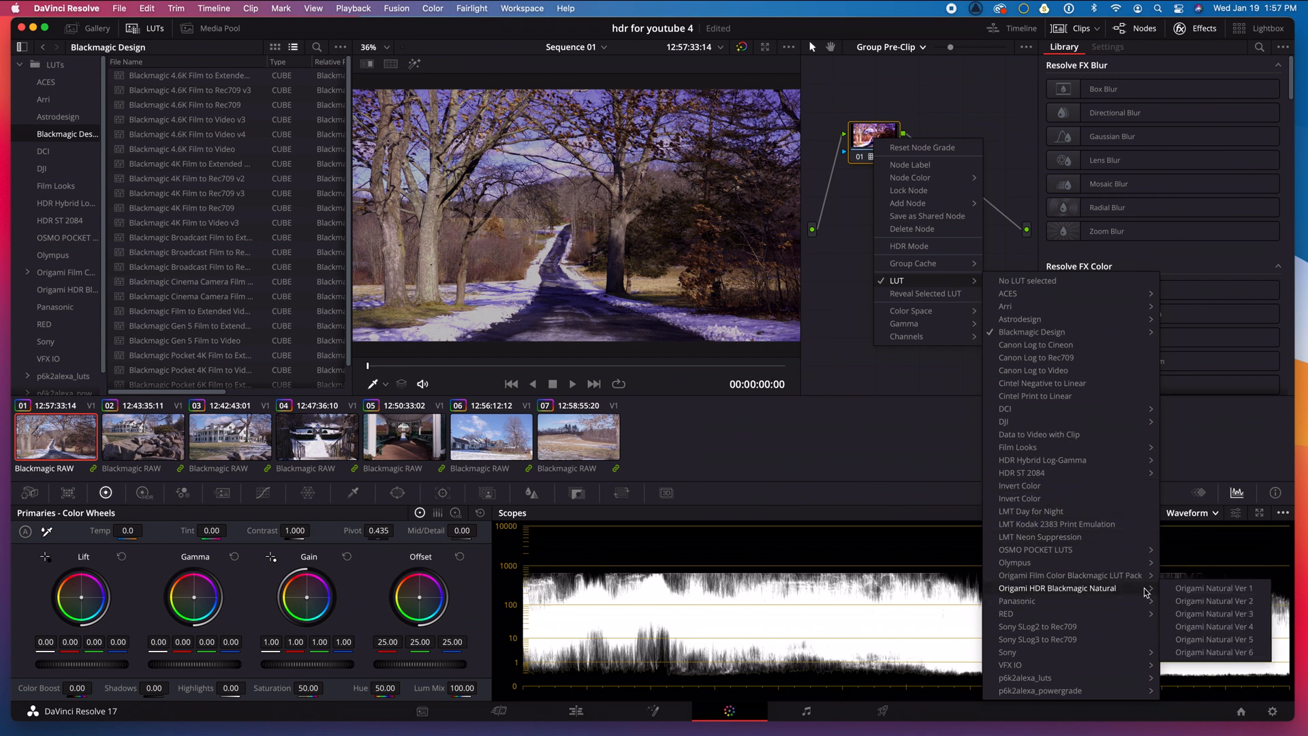
{"action": "mouse_move", "coordinate": [1215, 588]}
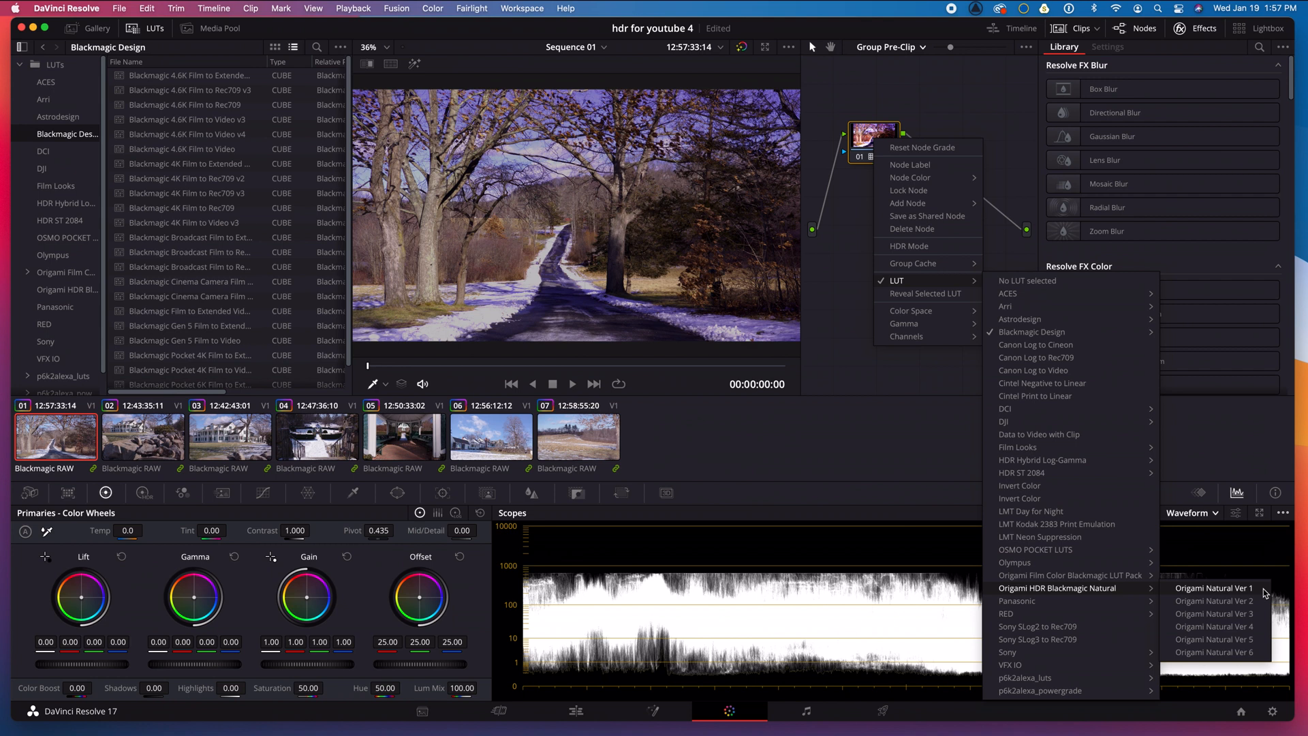
{"action": "left_click", "coordinate": [1211, 588]}
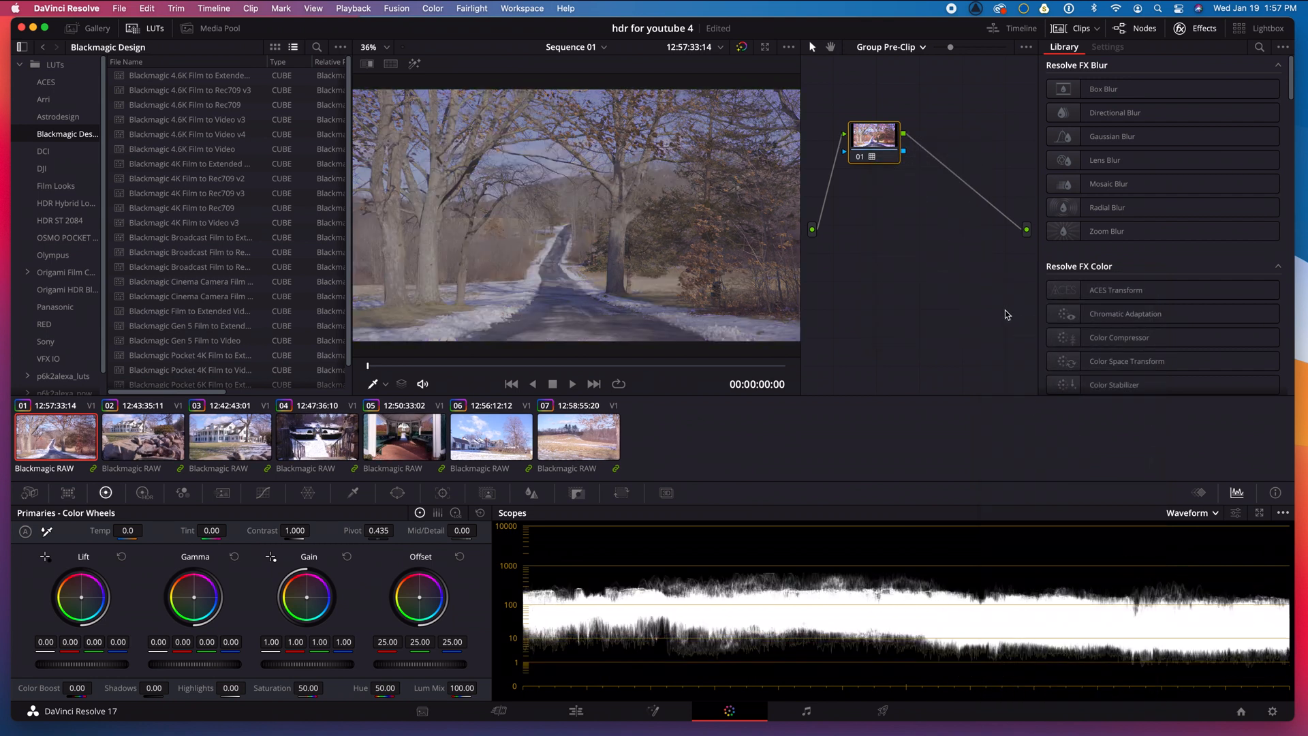